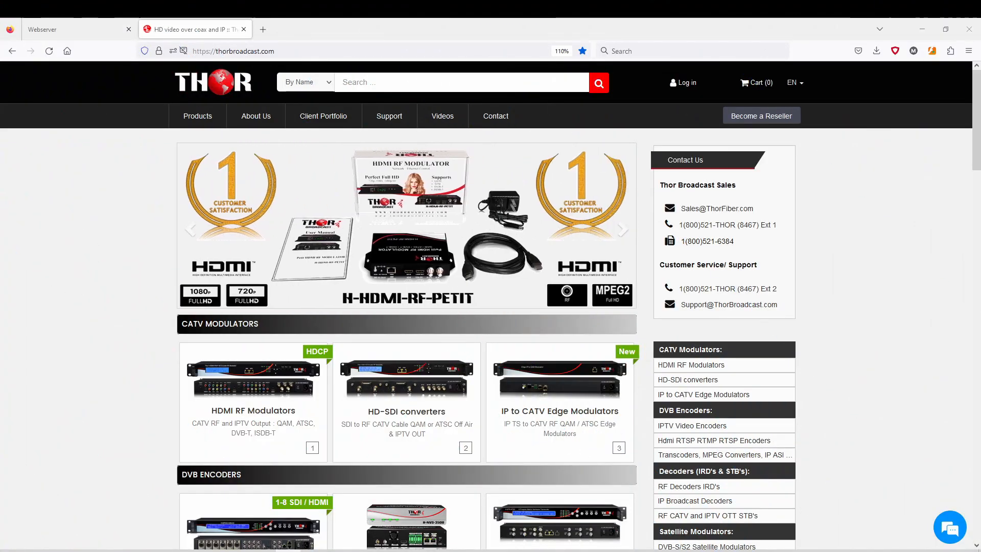
mouse_move(901, 267)
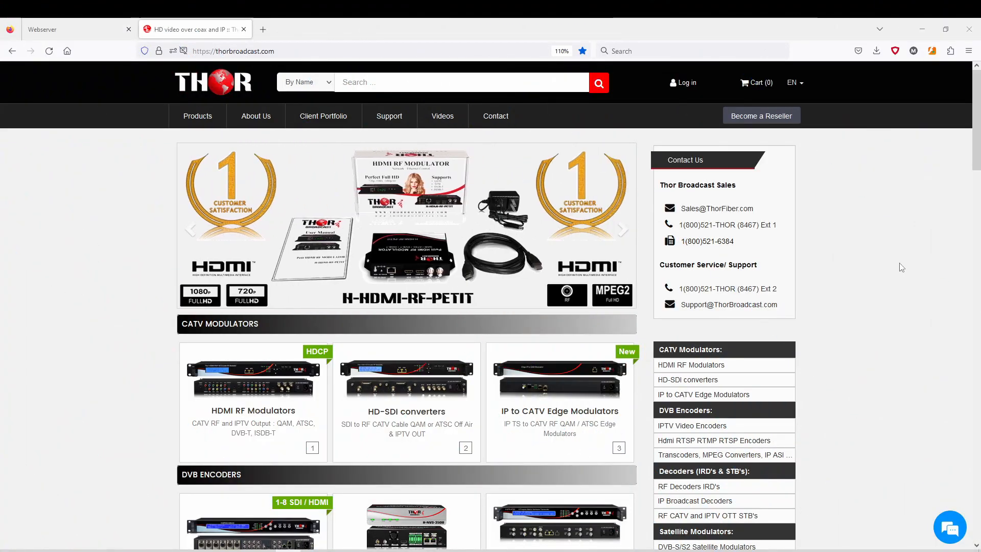
Open the IPTV Video Encoders category from the DVB Encoders section of the homepage
scroll(down, 3)
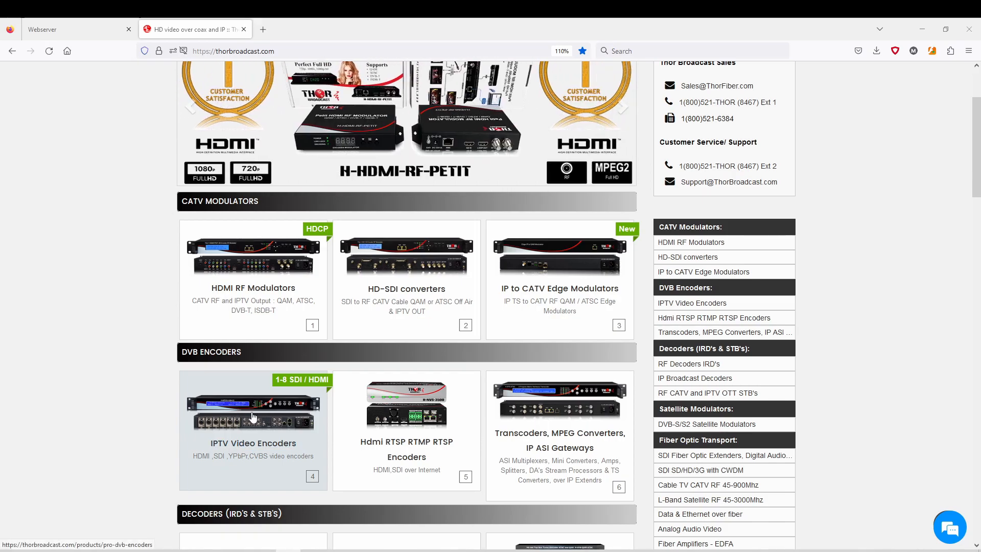
mouse_move(243, 395)
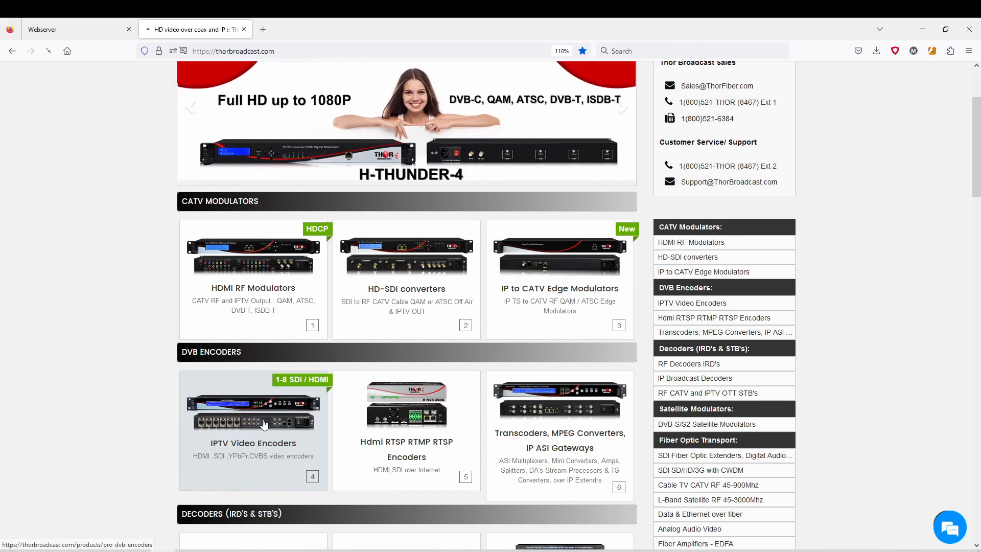
click(253, 412)
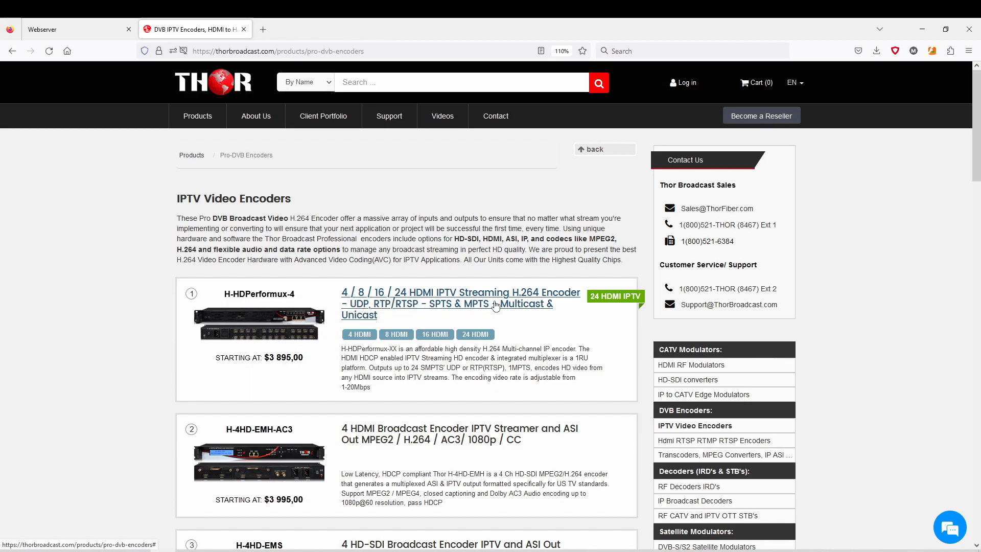
mouse_move(358, 334)
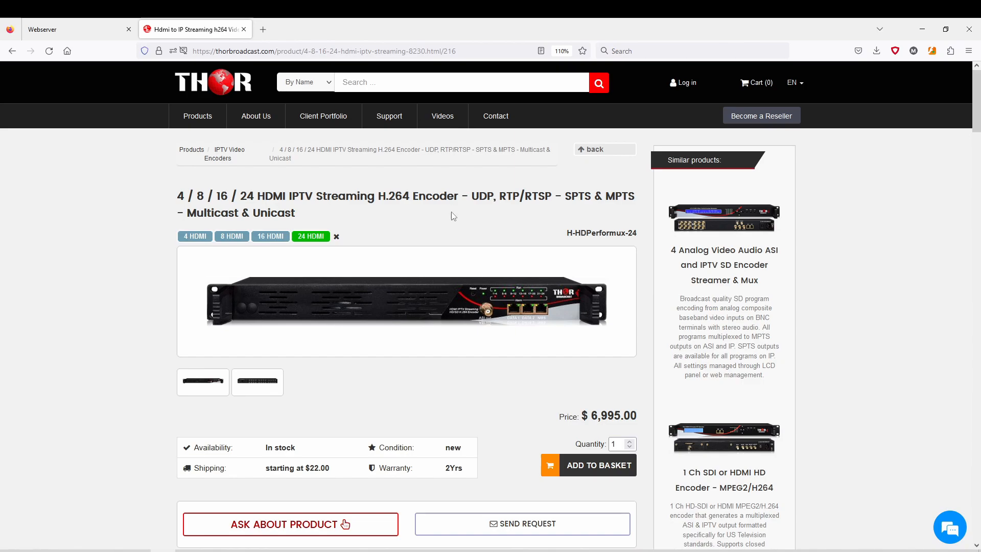
mouse_move(412, 308)
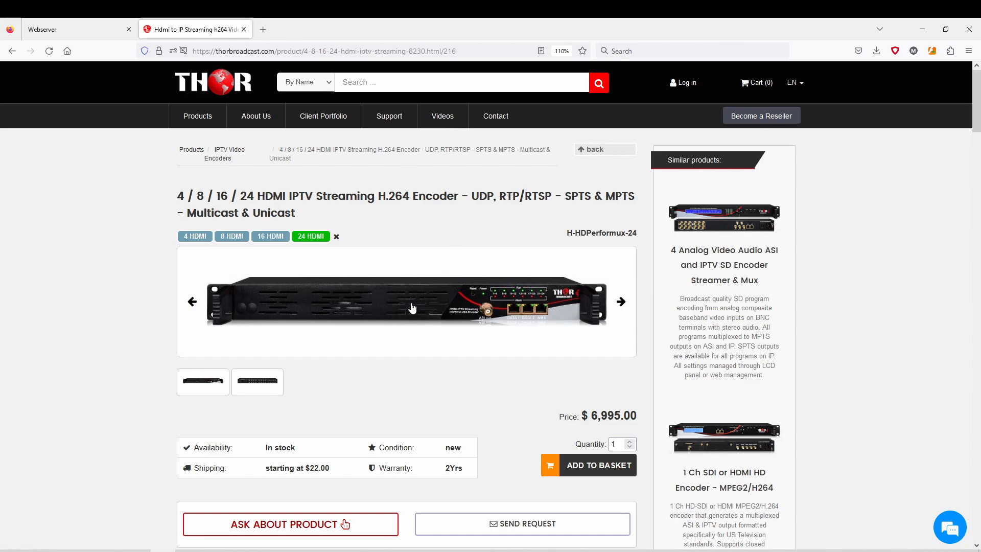
mouse_move(487, 320)
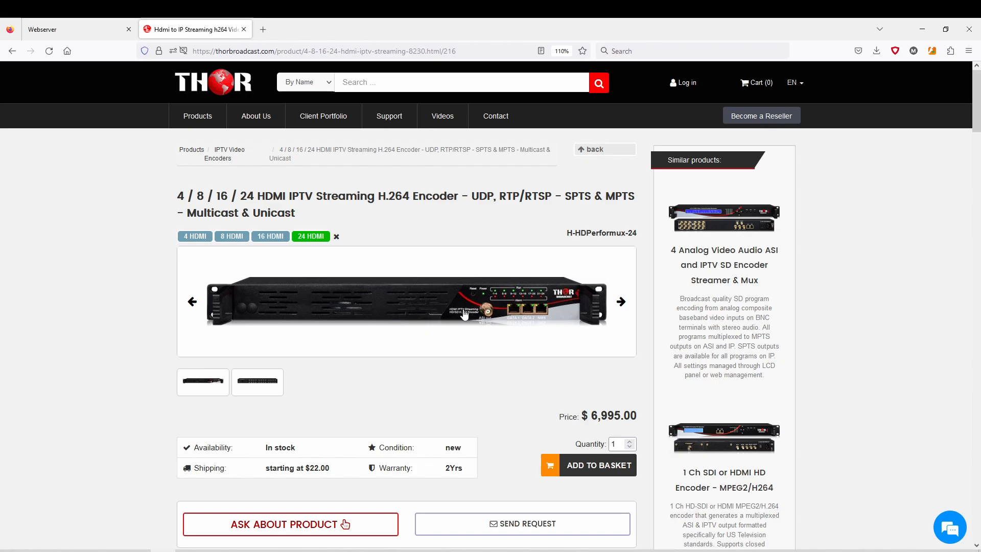
mouse_move(513, 310)
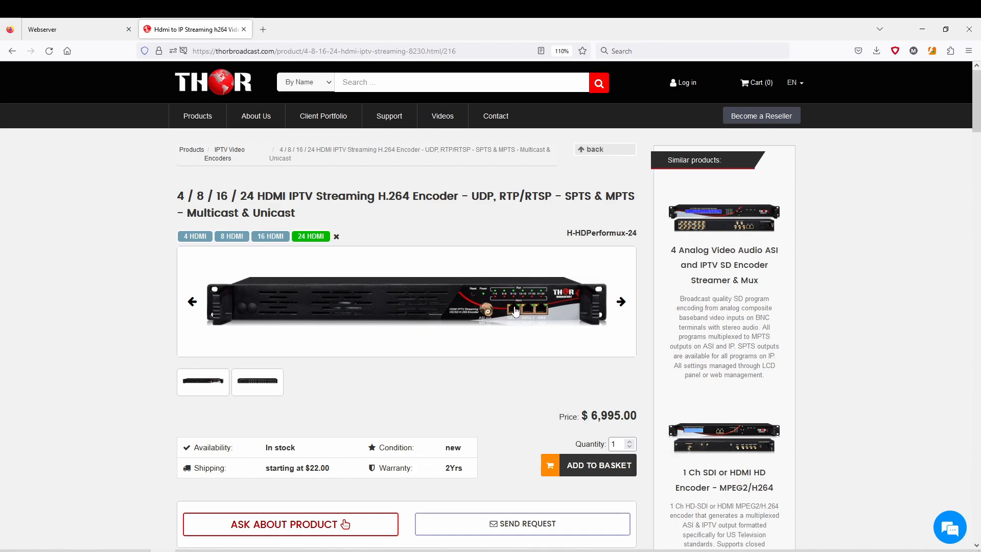
mouse_move(528, 316)
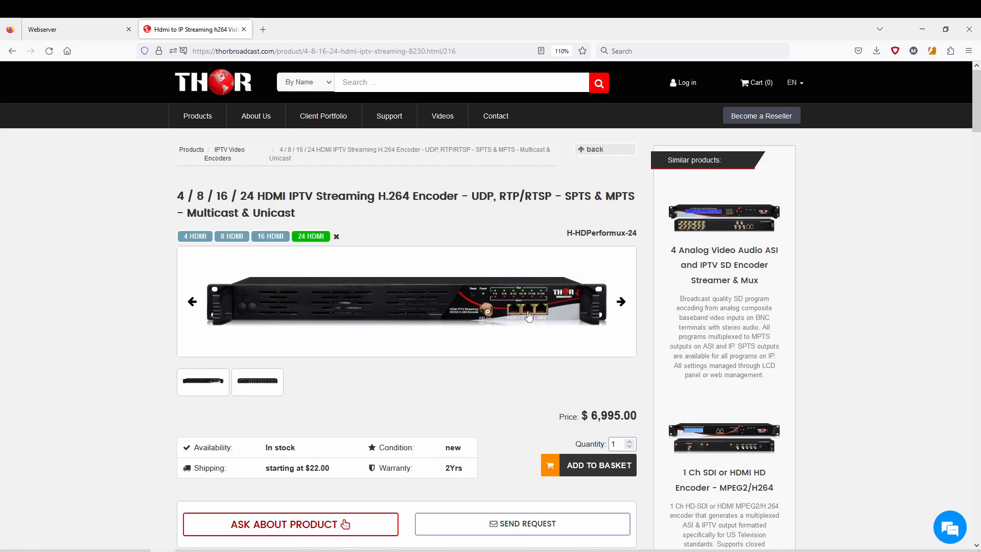
mouse_move(538, 316)
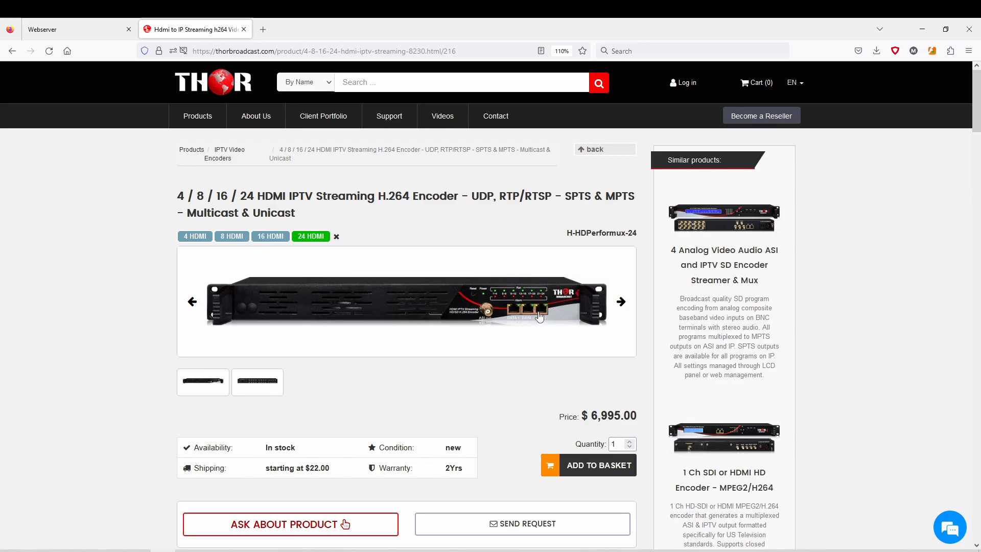
mouse_move(57, 259)
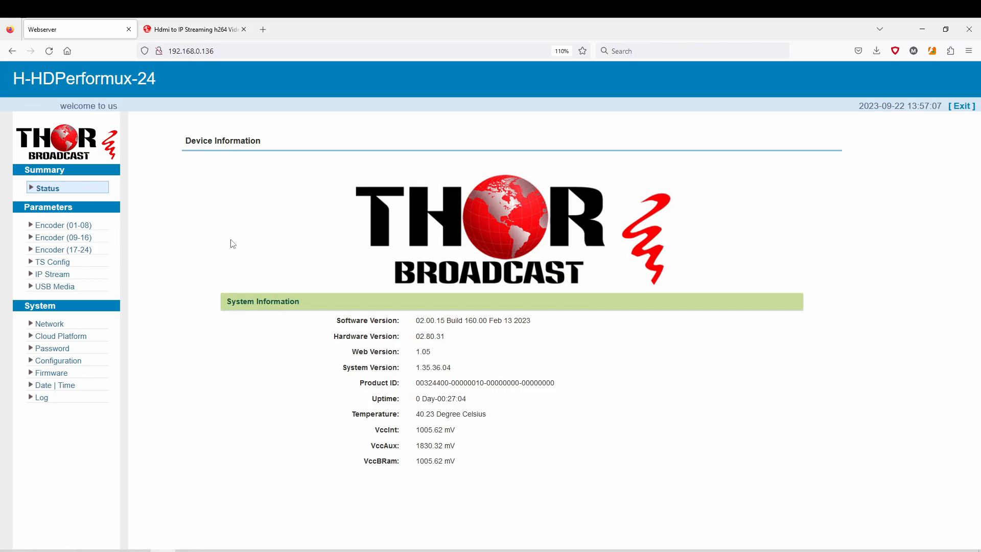
Show the Encoder (01-08) module settings for channel 1 from the Parameters sidebar
click(62, 224)
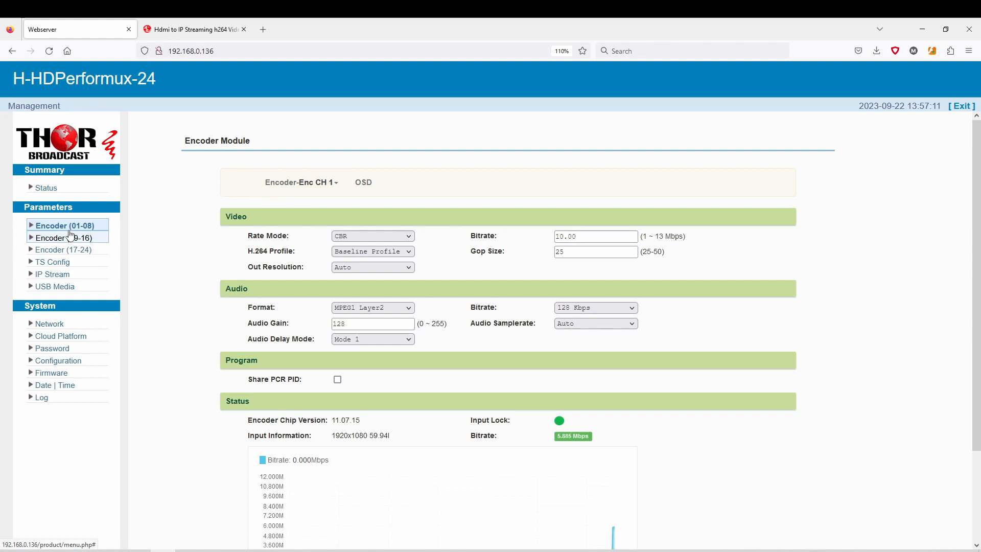
click(65, 225)
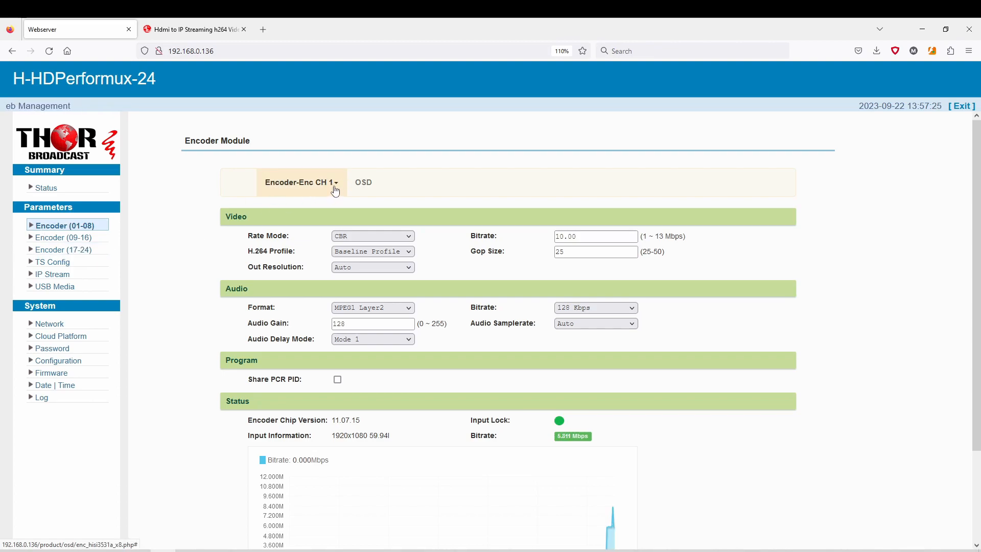
Review channel 1's Rate Mode and Audio Format options, keeping CBR and MPEG1 Layer2
click(300, 181)
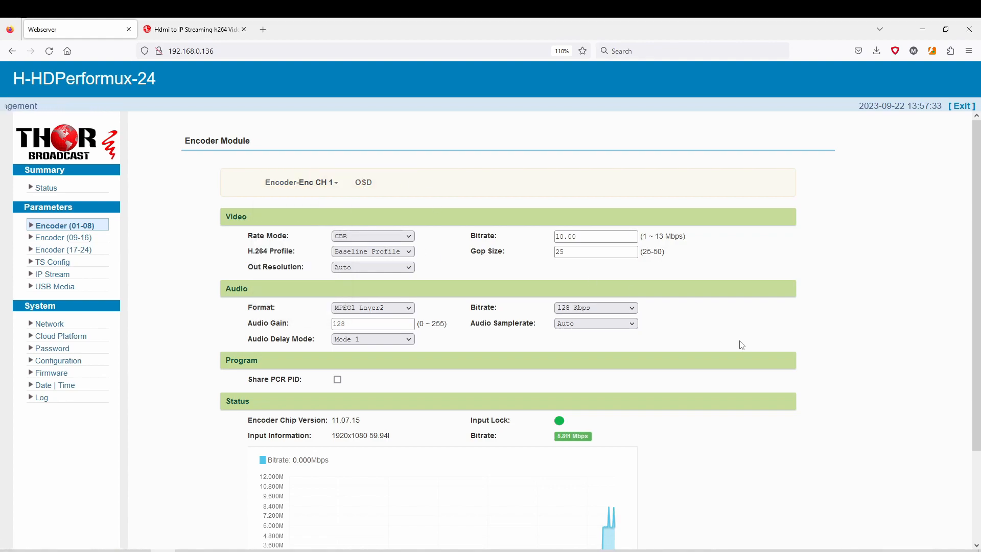
scroll(down, 3)
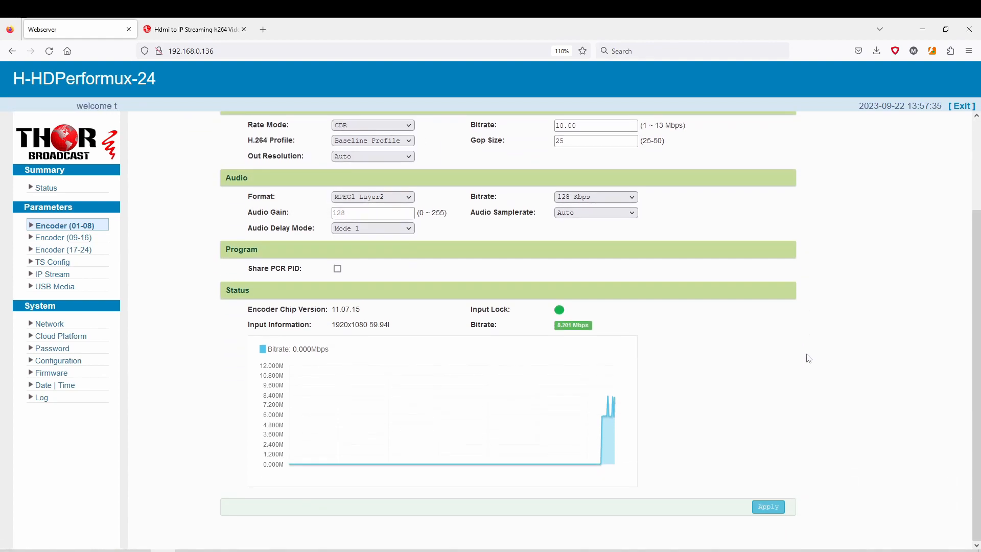
click(372, 236)
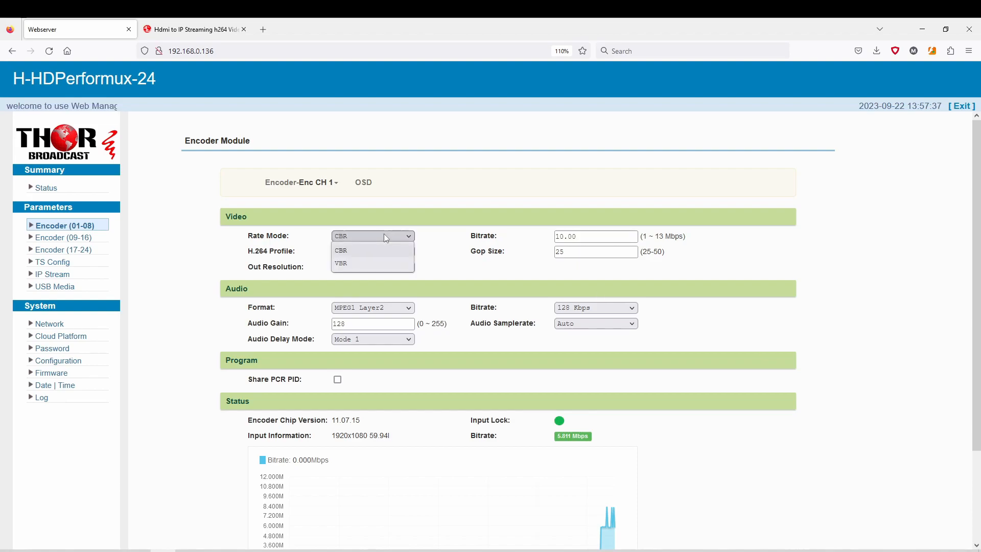
click(342, 250)
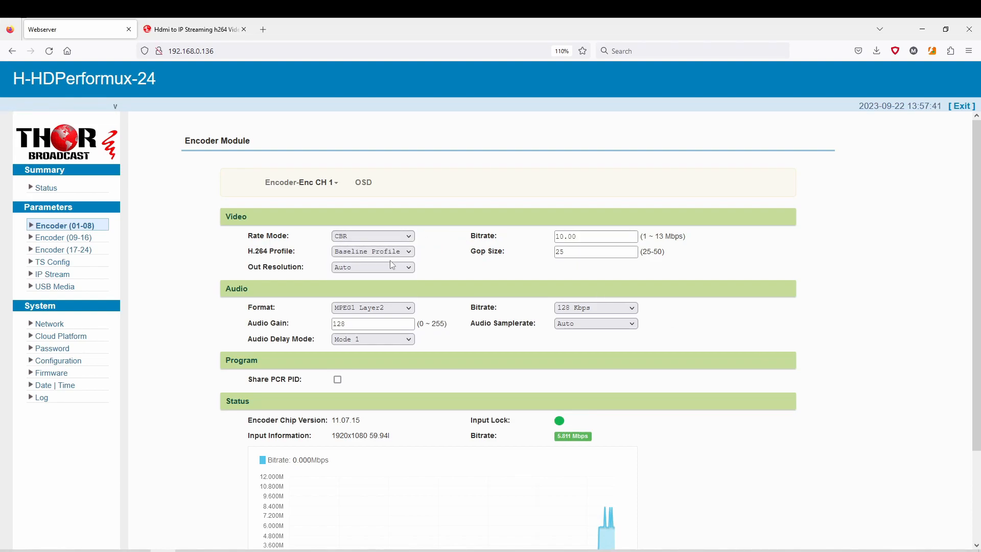
click(372, 267)
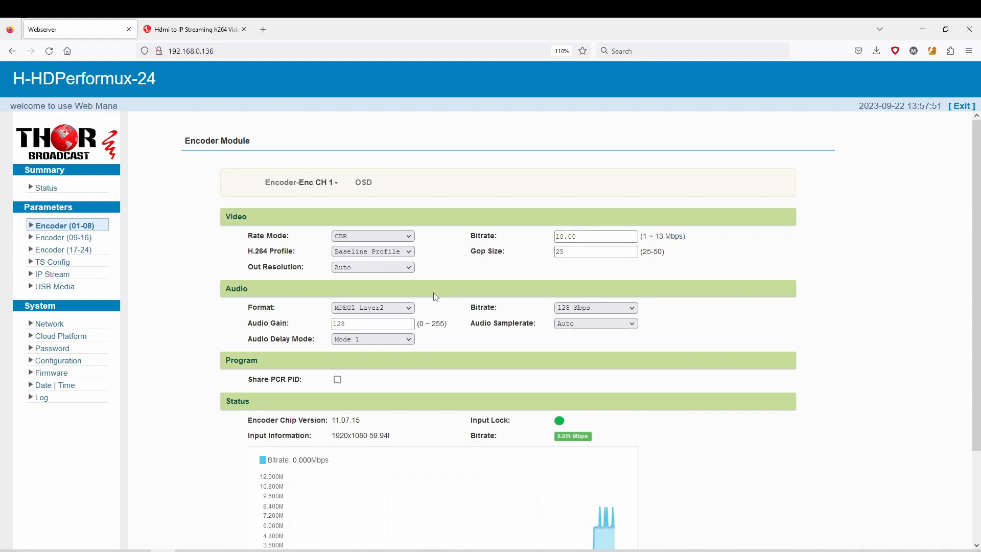
click(372, 308)
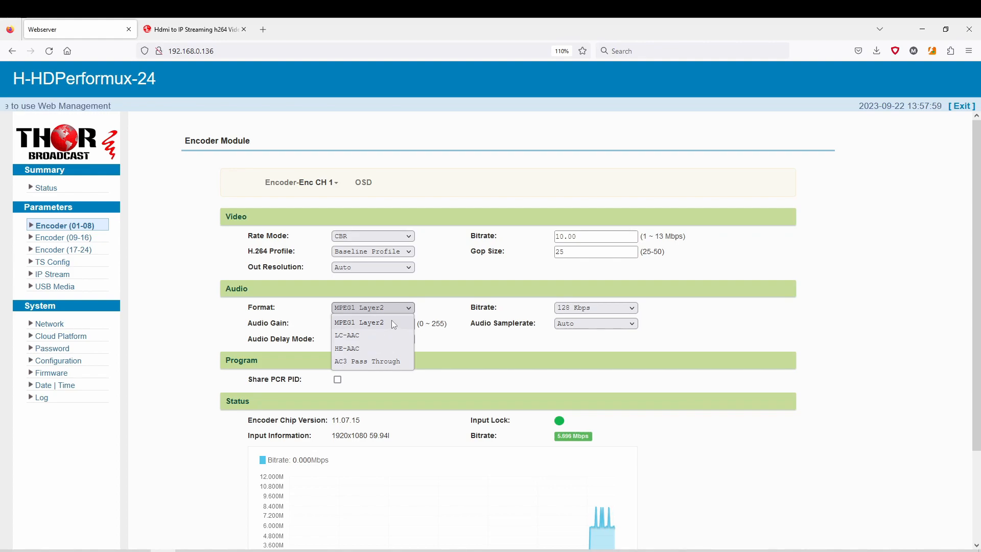
click(358, 321)
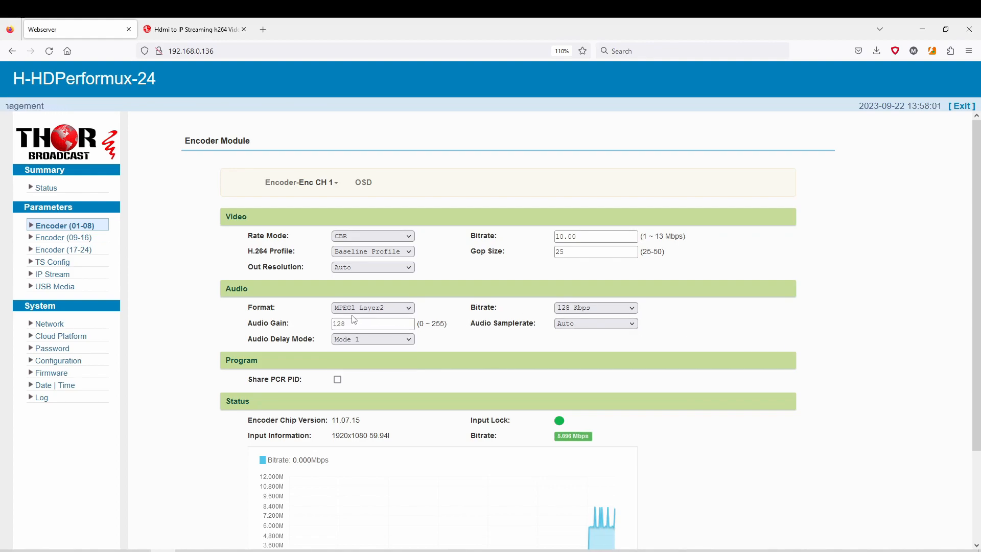
scroll(down, 3)
text(4)
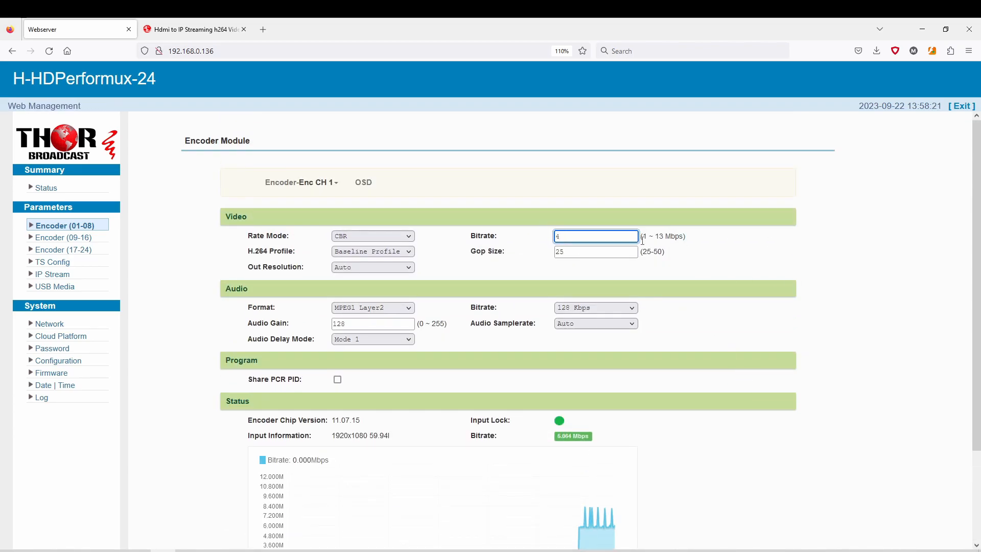
Apply channel 1's 4 Mbps video bitrate and show the OSD logo settings
scroll(down, 3)
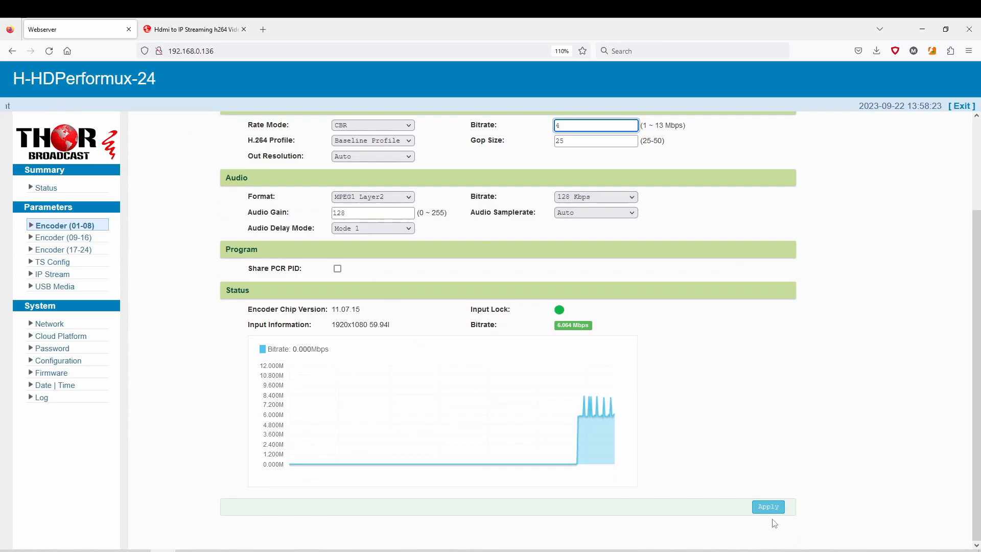
click(768, 506)
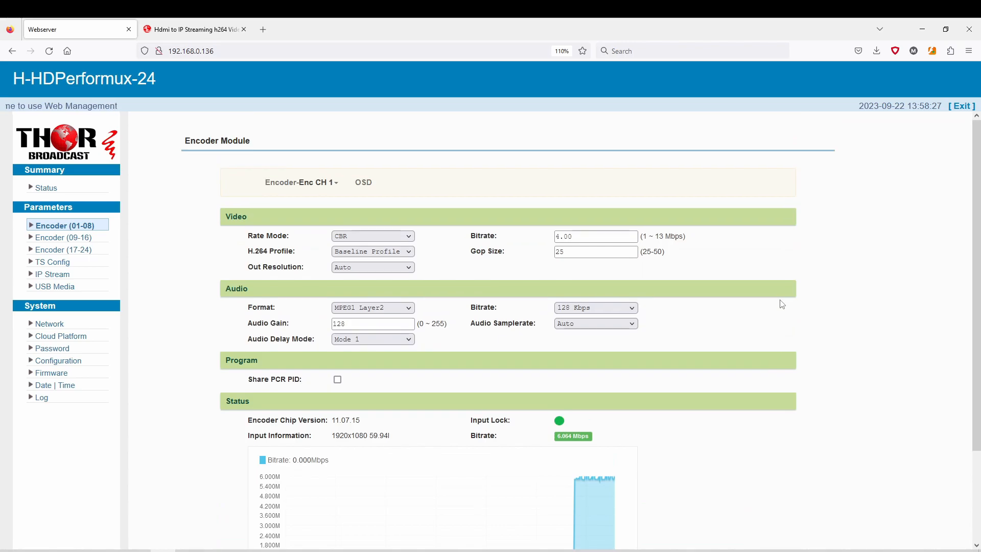
click(363, 182)
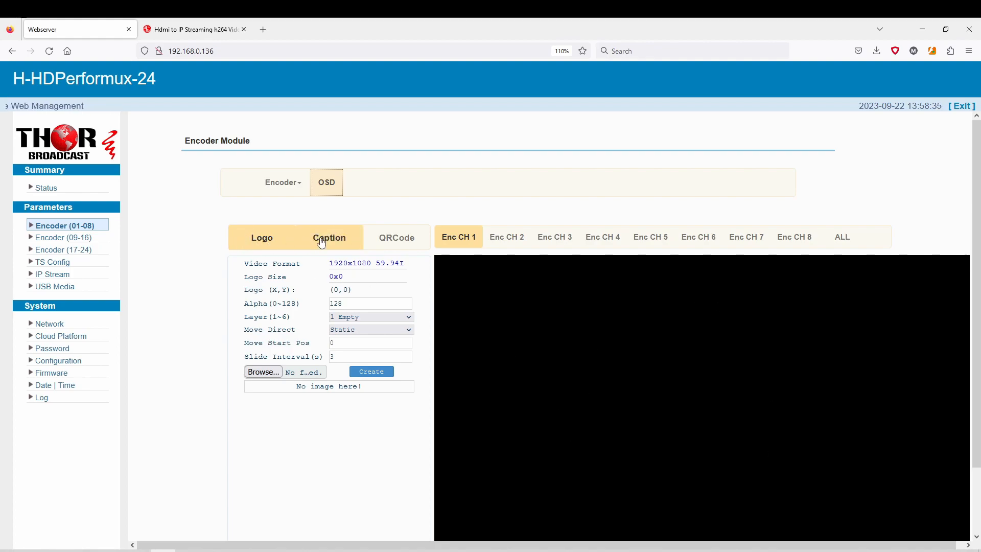
Browse the caption and QR code overlay options, then return to channel 1's encoder settings
click(329, 237)
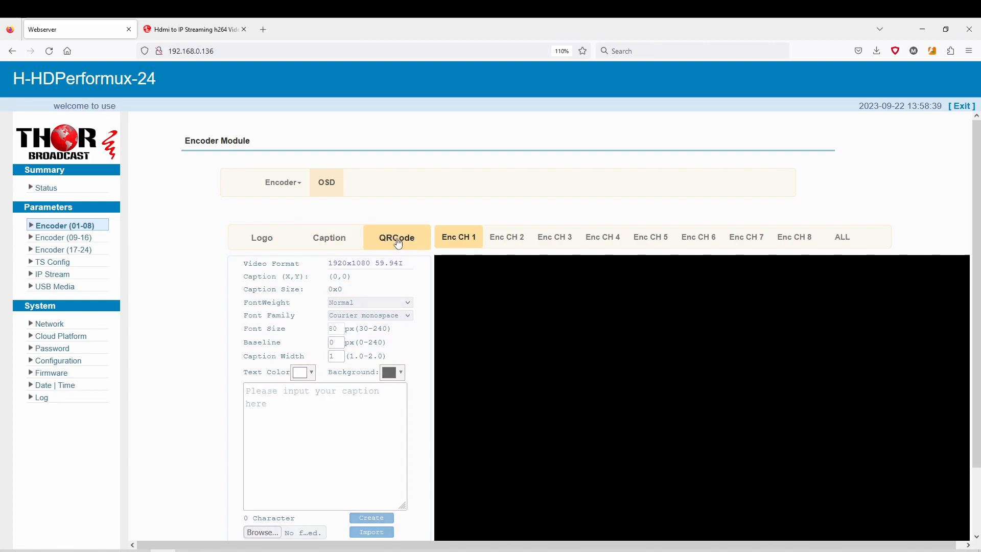
click(396, 237)
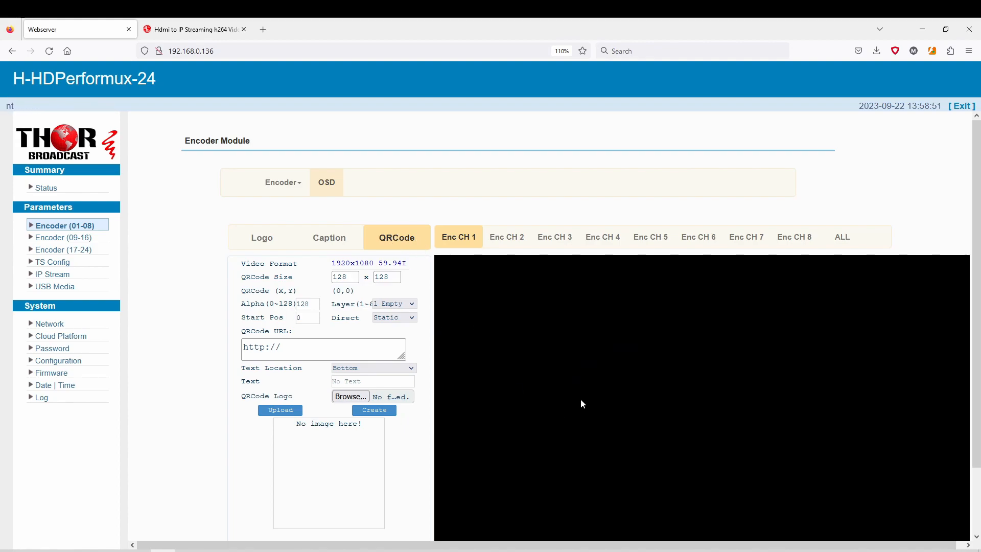
mouse_move(289, 478)
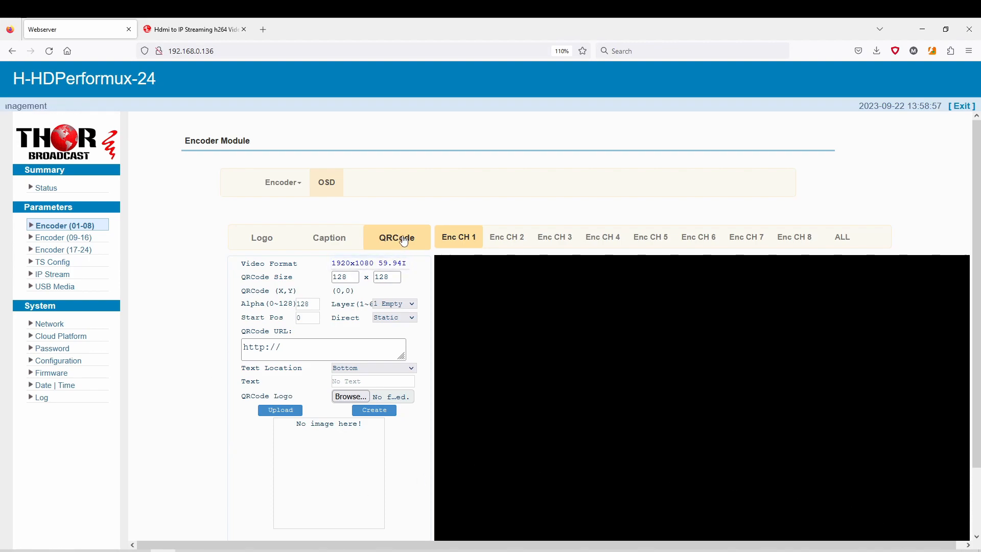
click(841, 236)
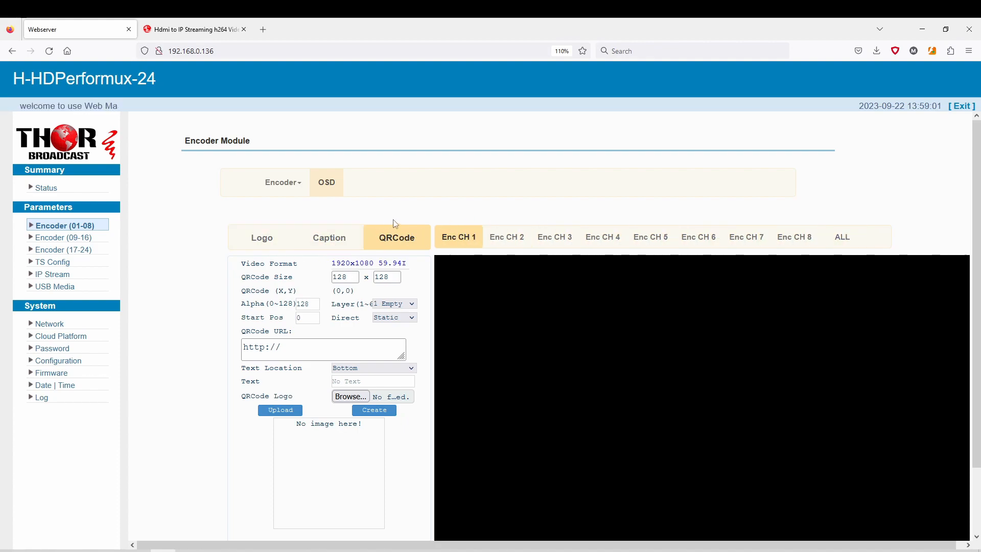
click(262, 237)
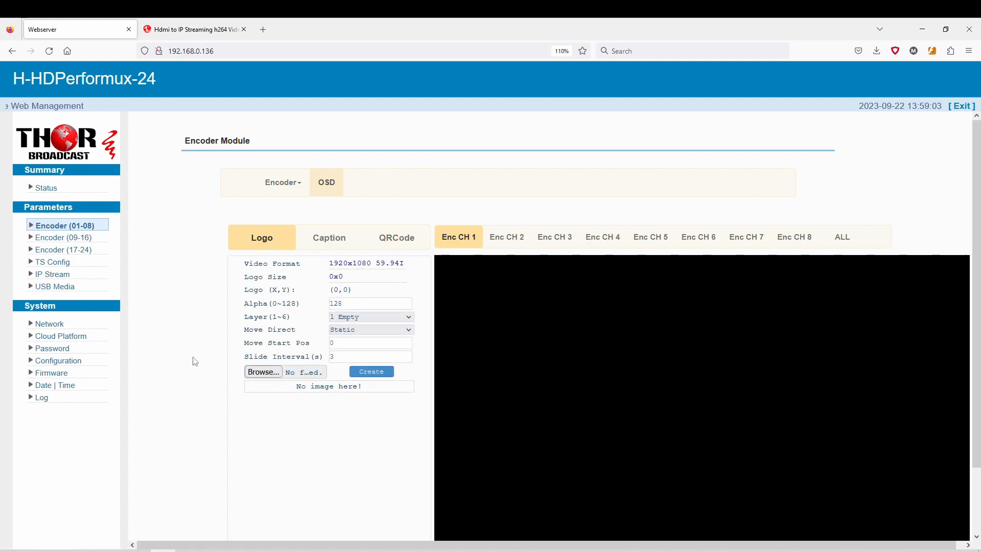
scroll(down, 3)
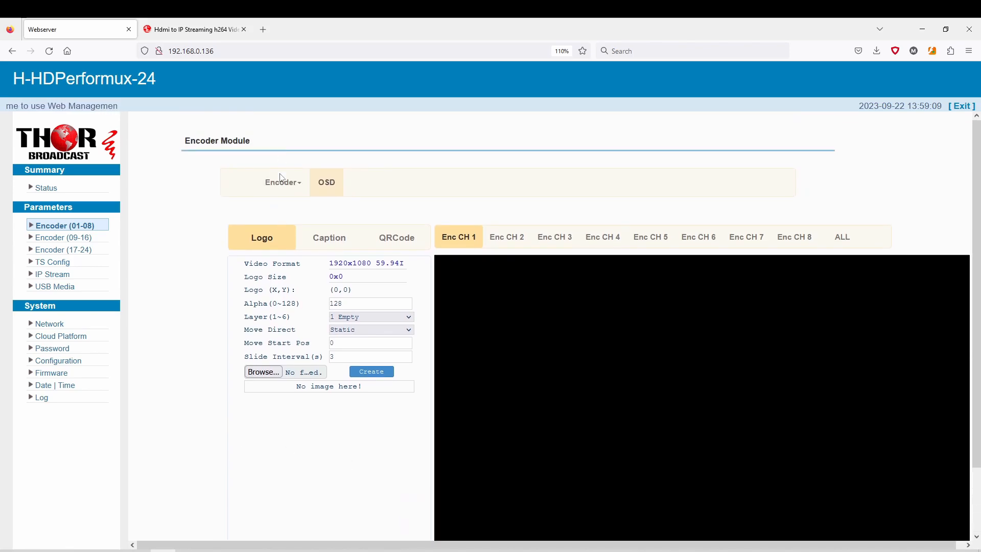
click(282, 182)
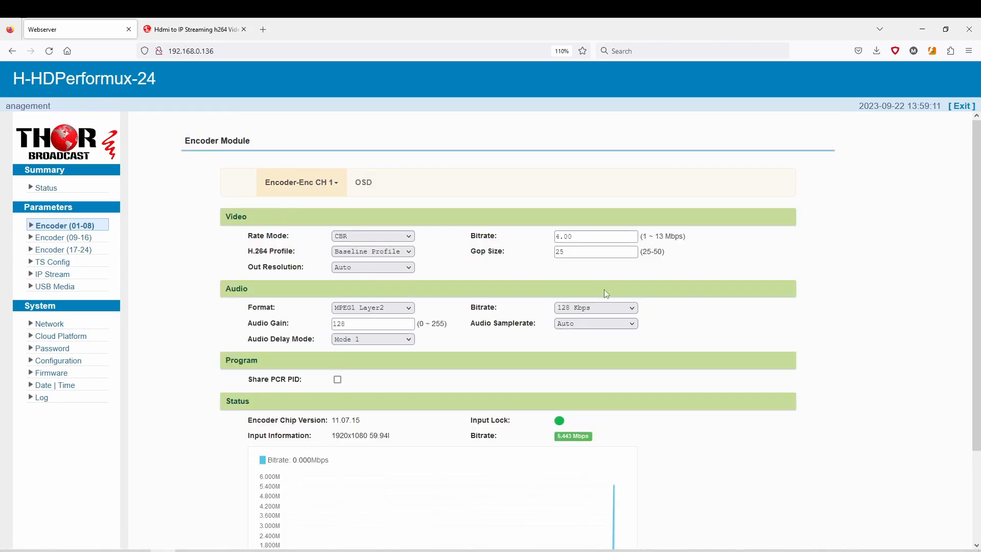
Look over the Encoder (09-16) settings and OSD, then show the TS Config stream selection page
click(300, 182)
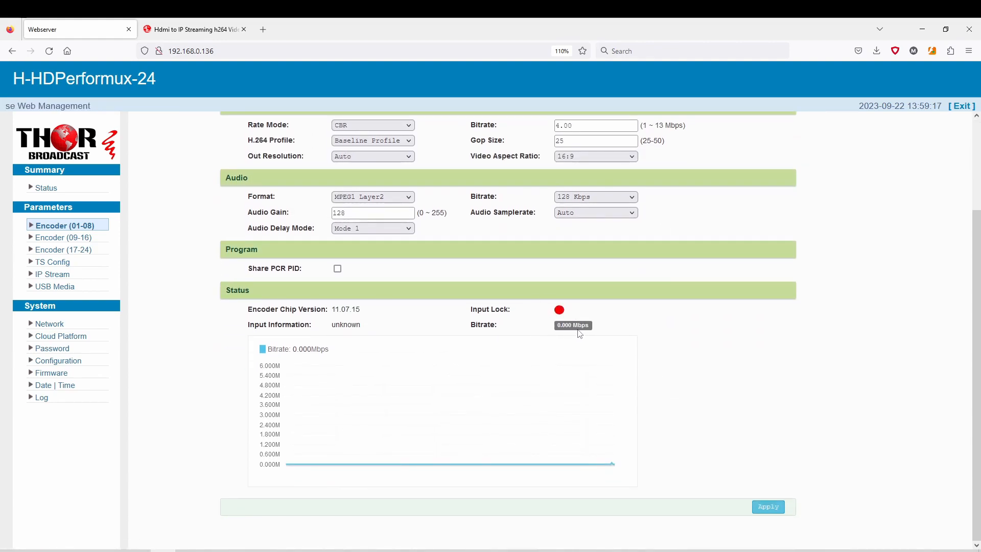
mouse_move(399, 385)
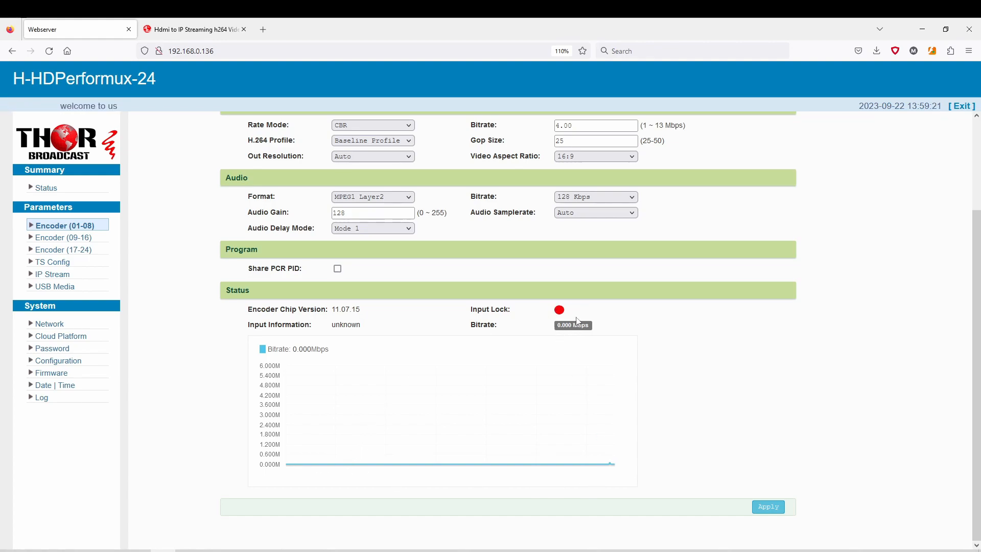
mouse_move(481, 300)
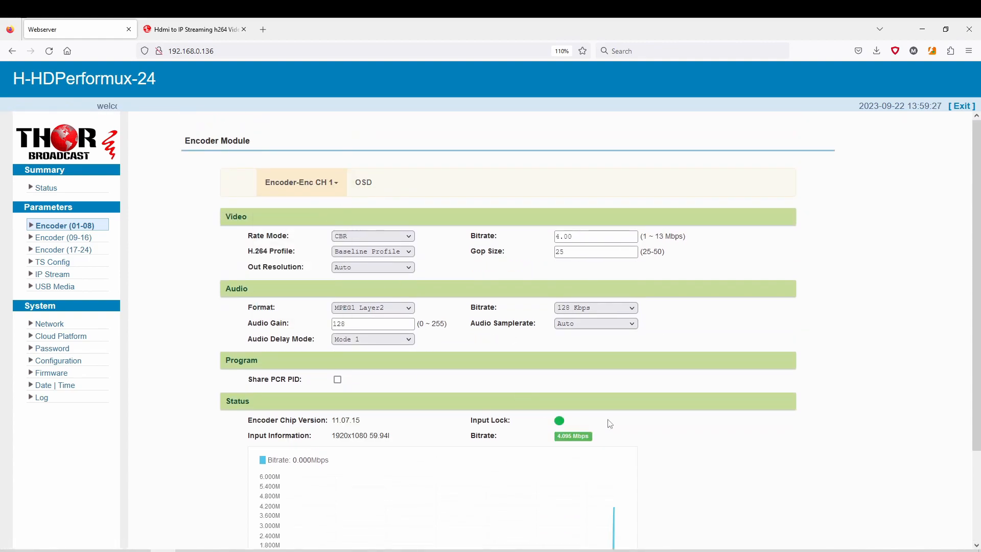
scroll(down, 3)
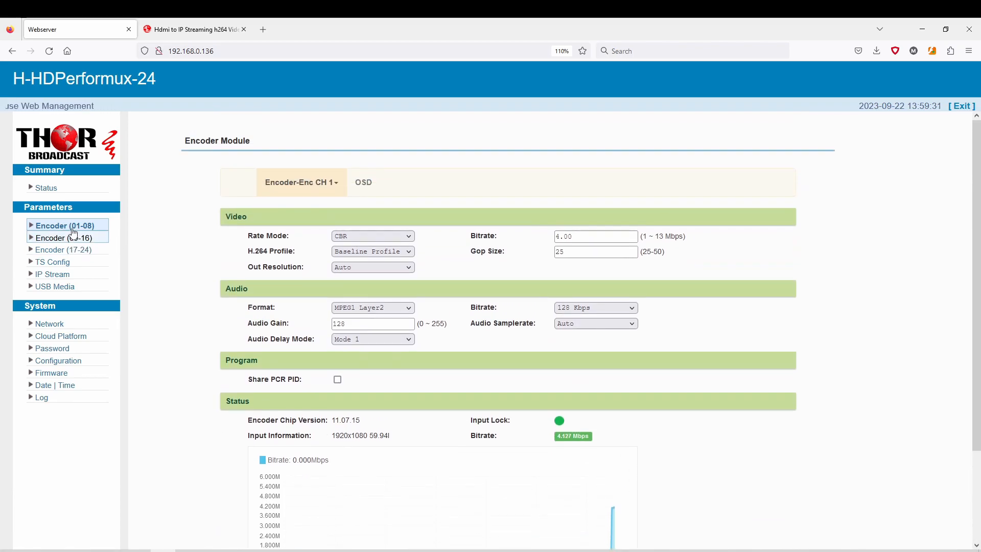
click(66, 237)
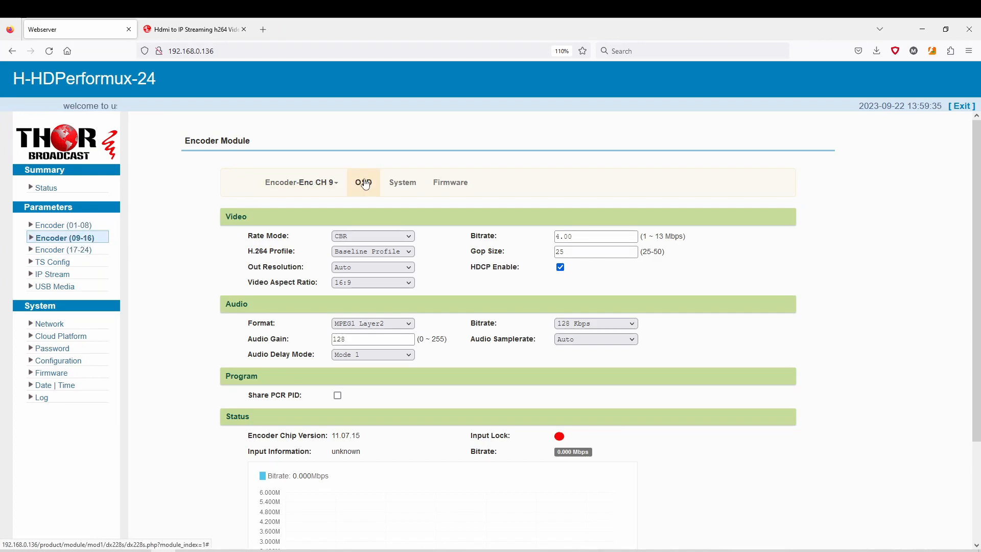
click(363, 182)
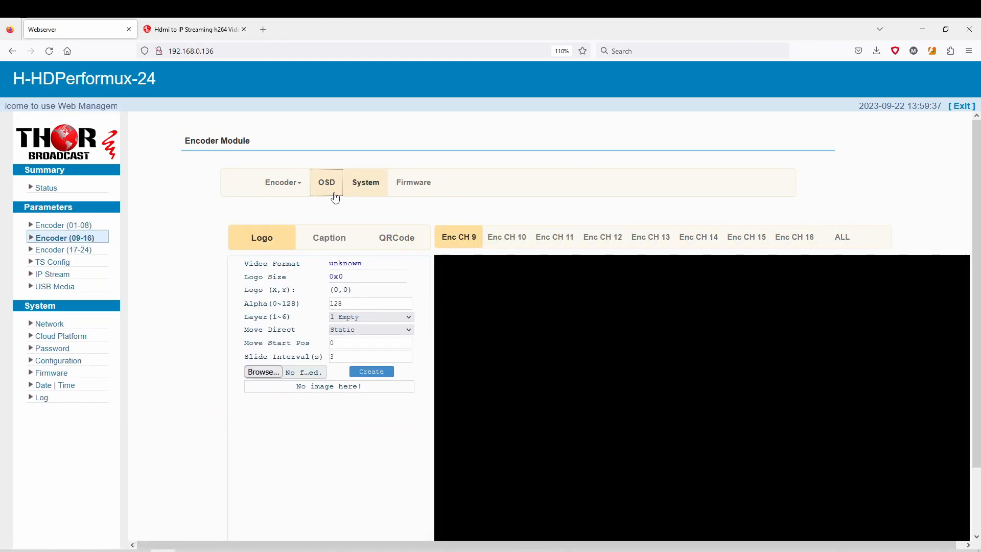
click(281, 182)
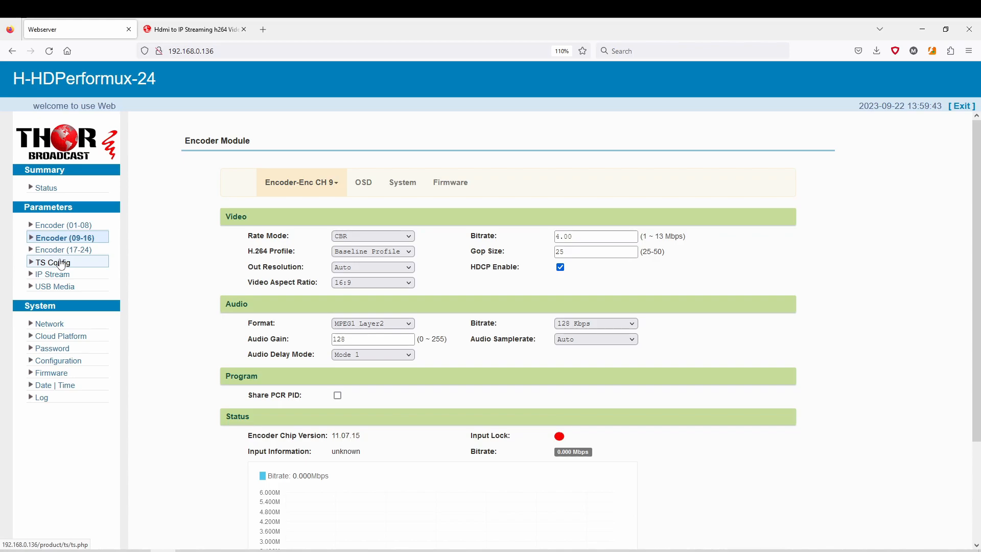
click(52, 262)
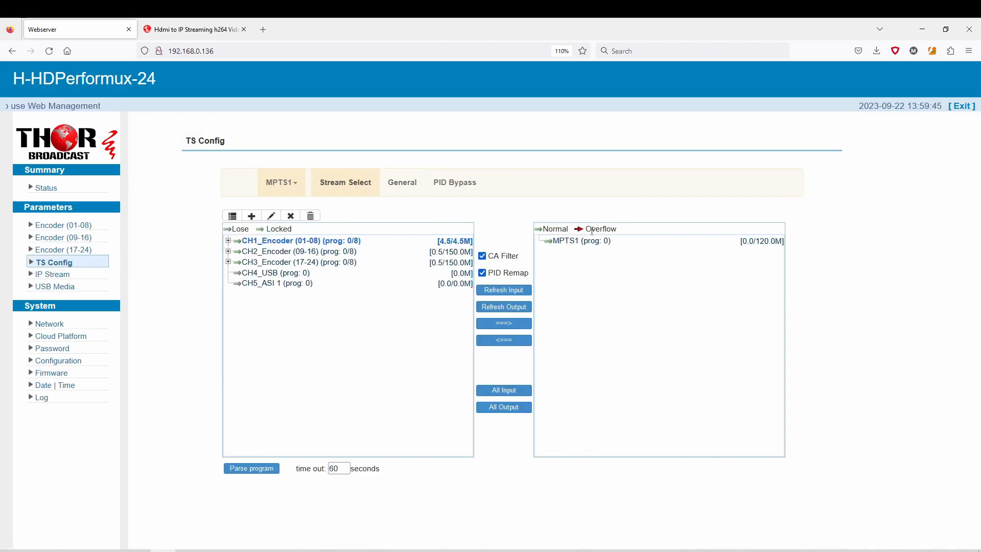
Switch the output mode to SPTS and expand the CH1_Encoder (01-08) programs to reach TV-101
click(280, 182)
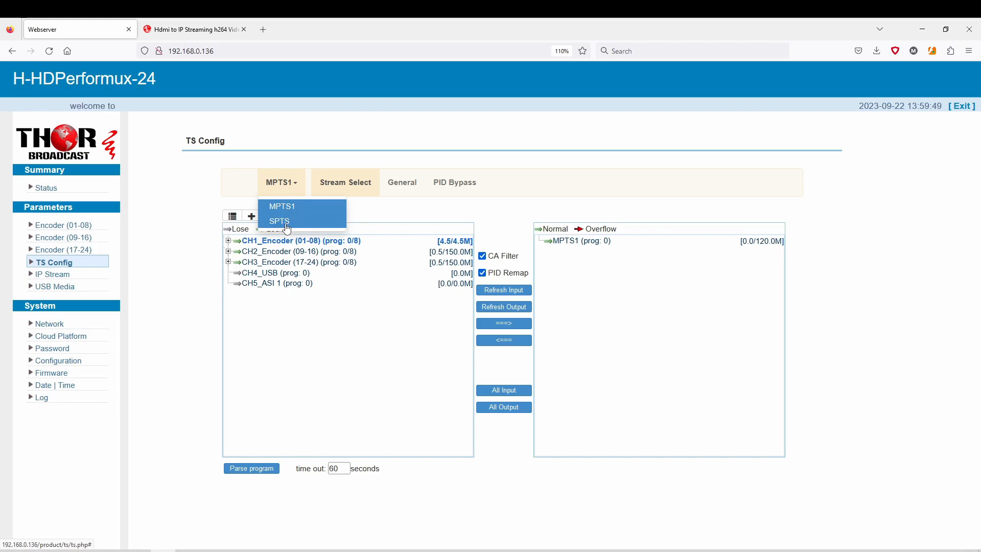
click(279, 221)
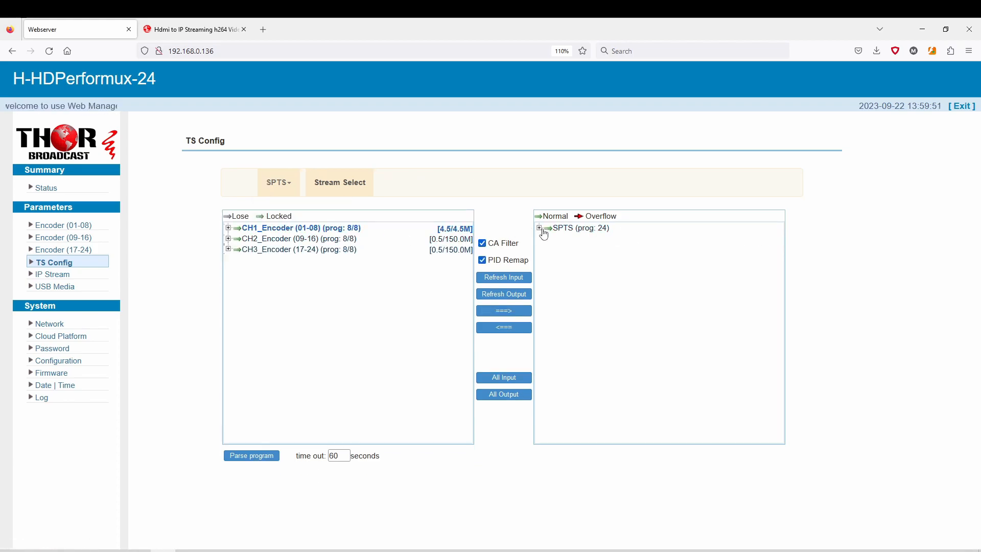
click(539, 228)
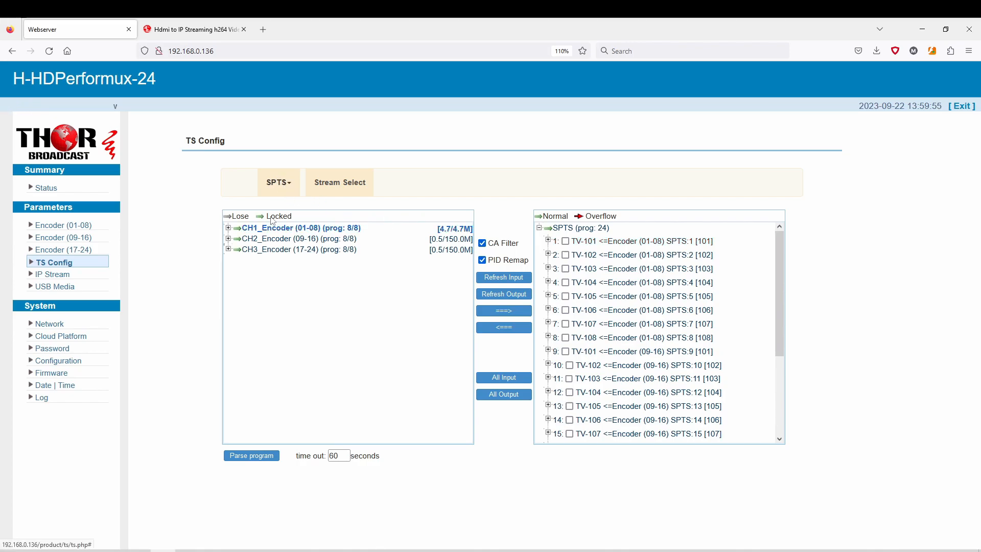
click(229, 227)
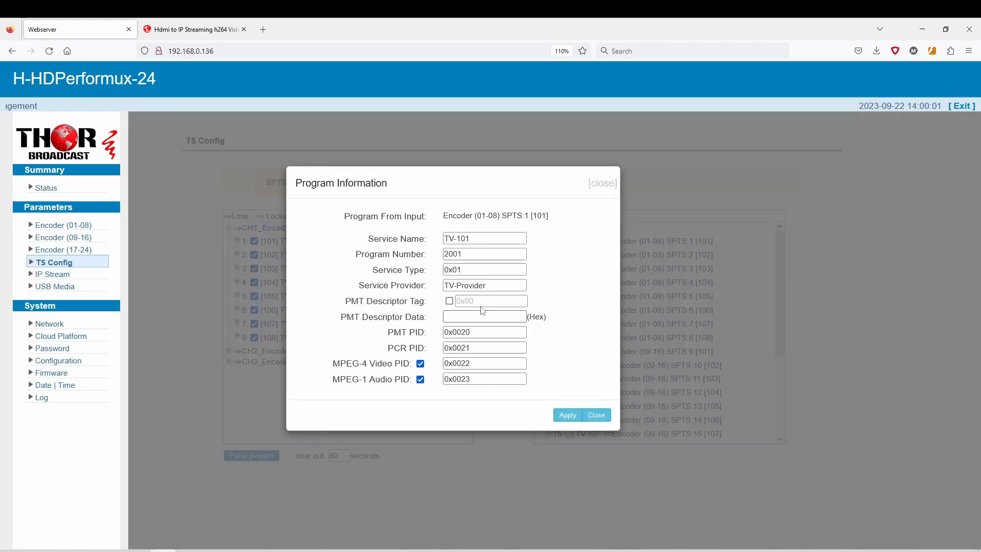
Close TV-101's program information and show the output stream mode choices
triple_click(483, 286)
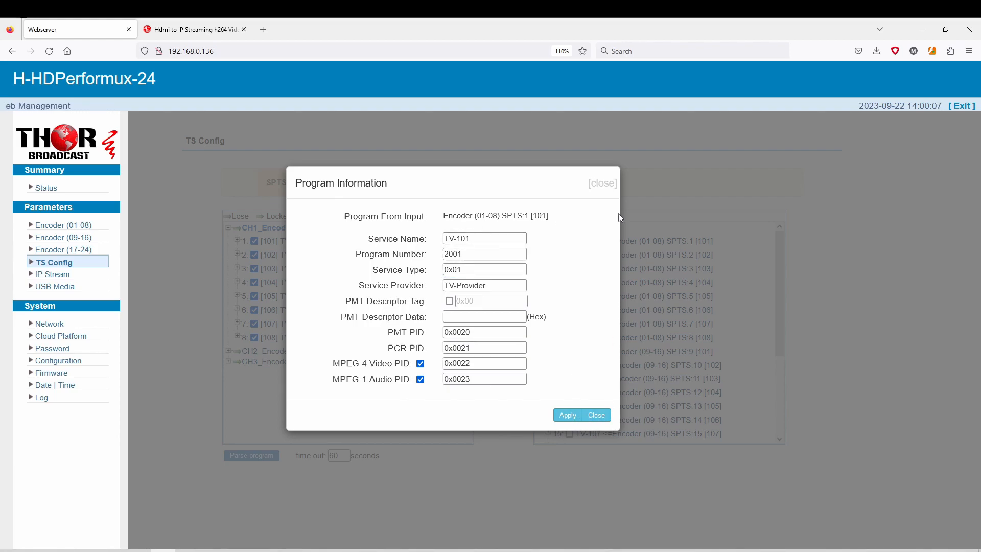
click(595, 415)
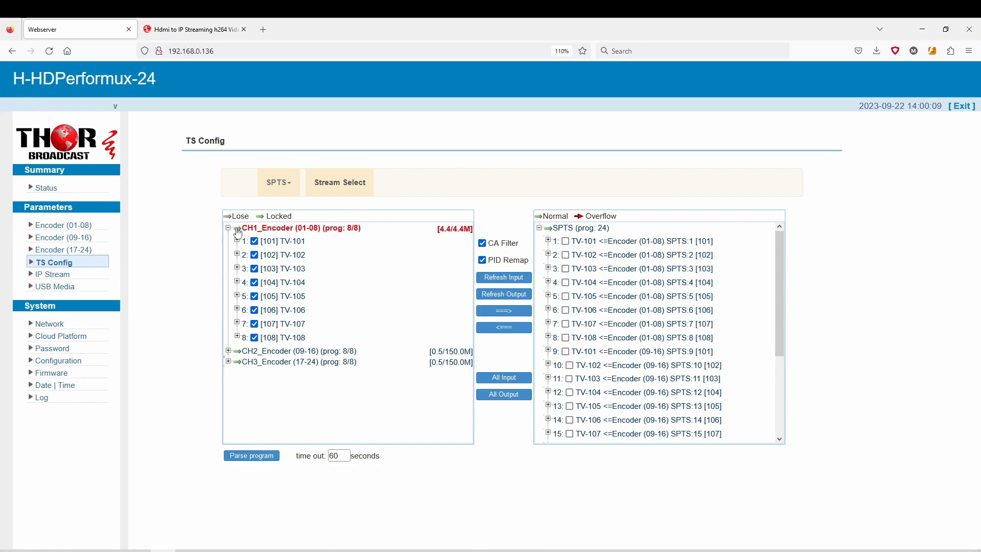
click(278, 182)
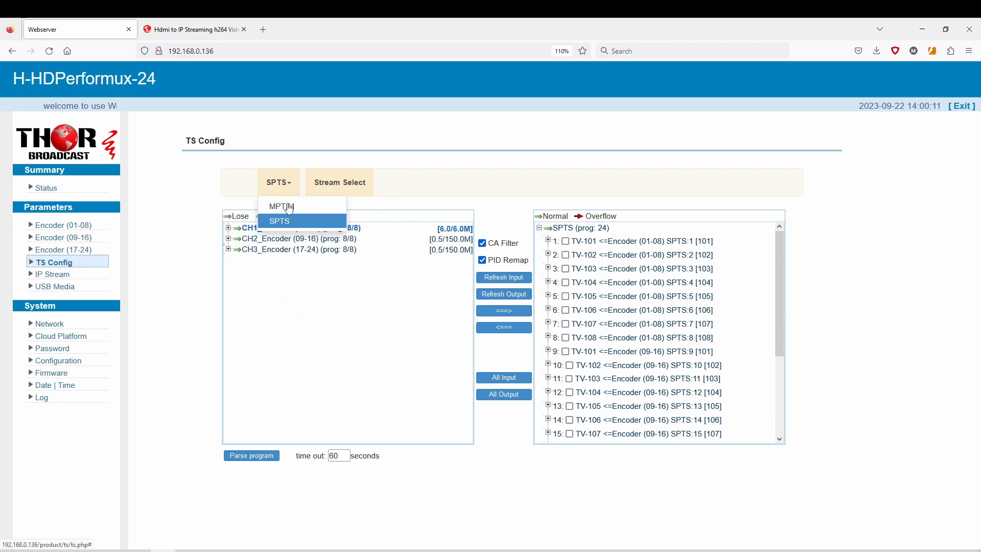
Return the output to MPTS1, select the CH5_ASI 1 input and move to the IP Stream page
click(280, 205)
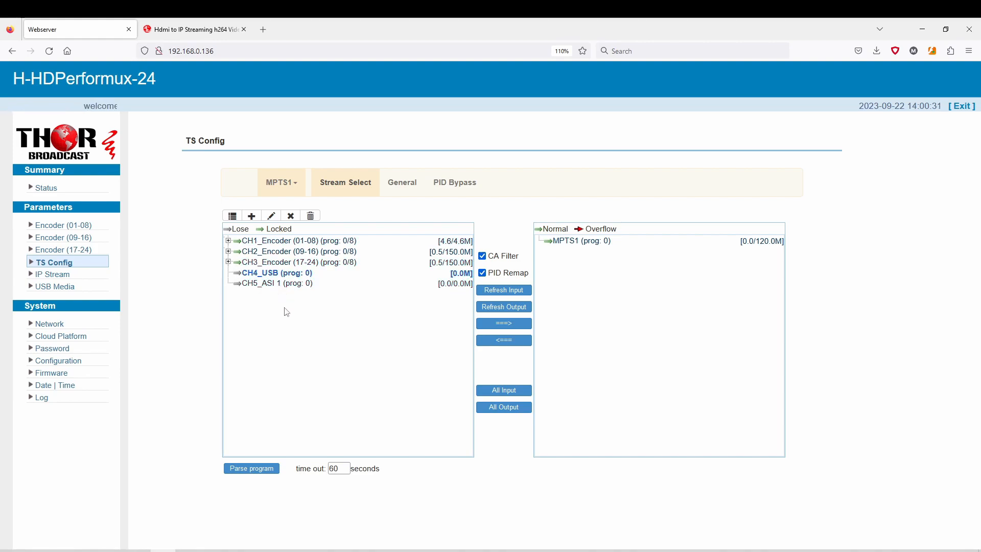
click(278, 283)
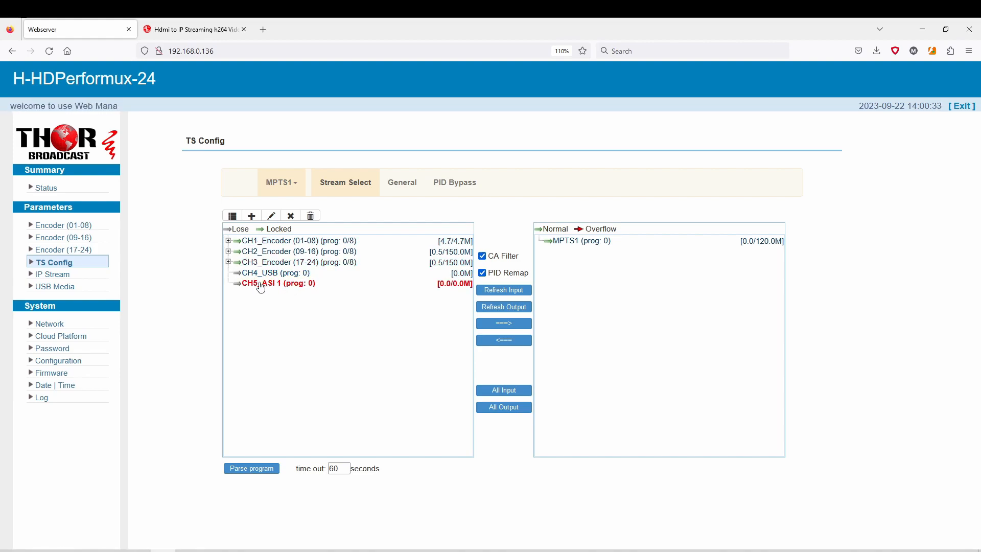
click(277, 283)
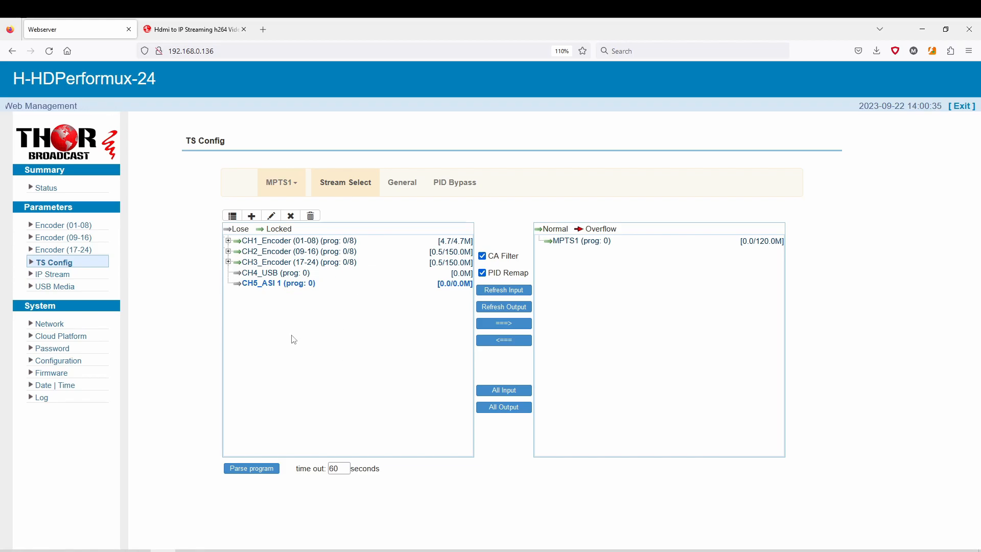
click(53, 274)
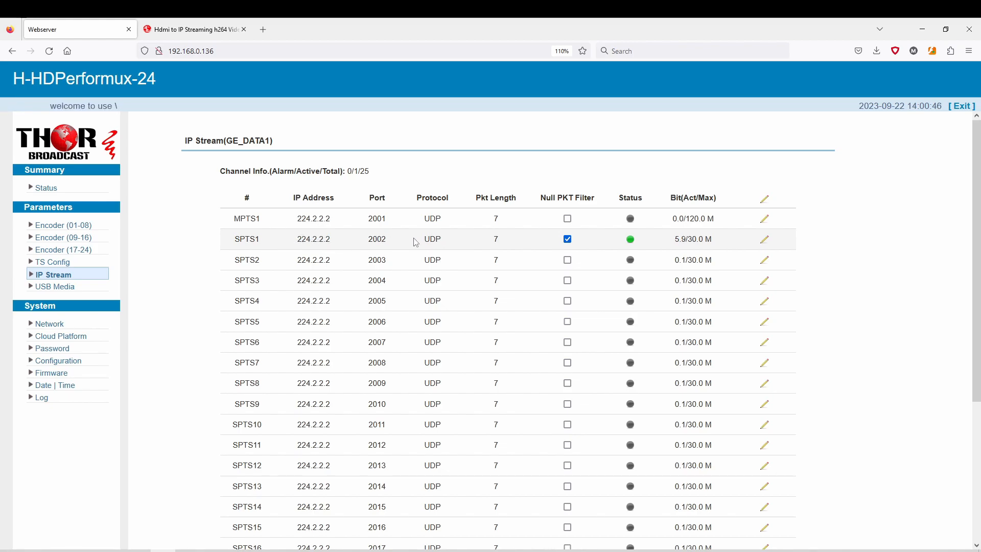
mouse_move(764, 239)
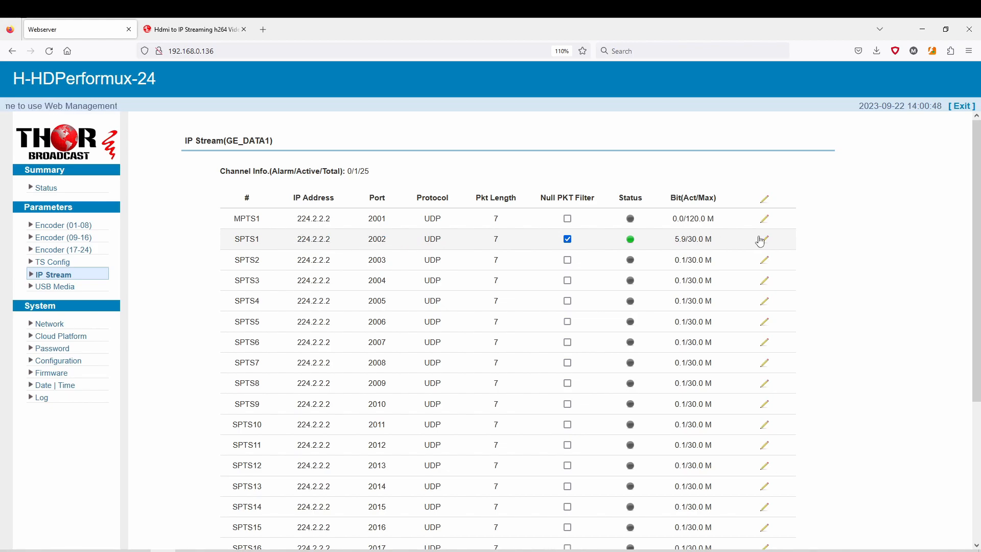
Disable the SPTS1 UDP stream at 224.2.2.2:2002 and apply
click(764, 238)
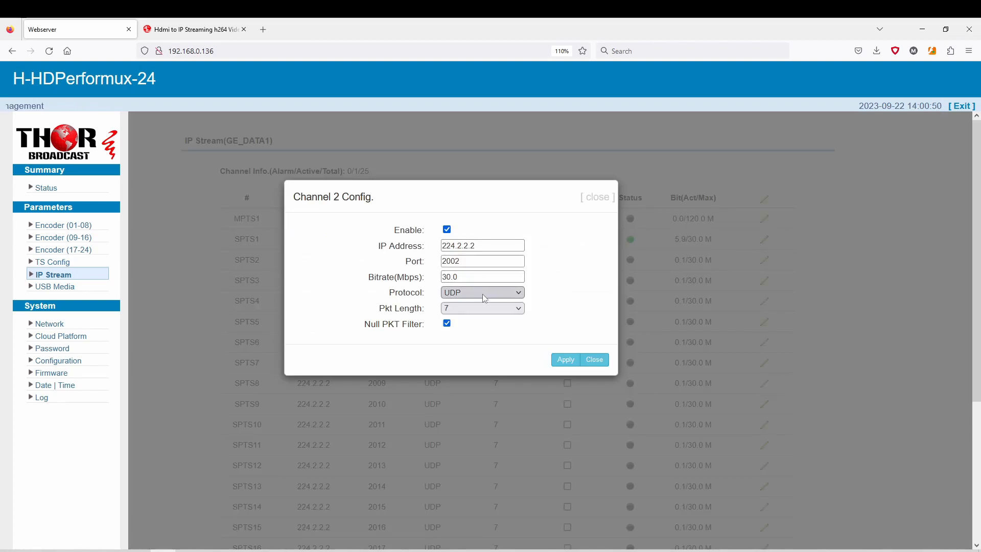
click(481, 292)
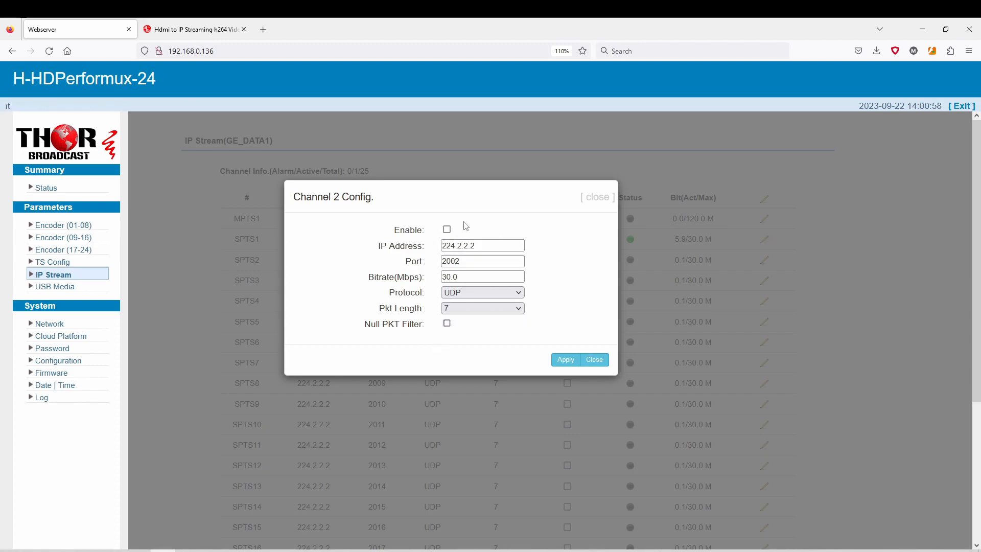
click(565, 358)
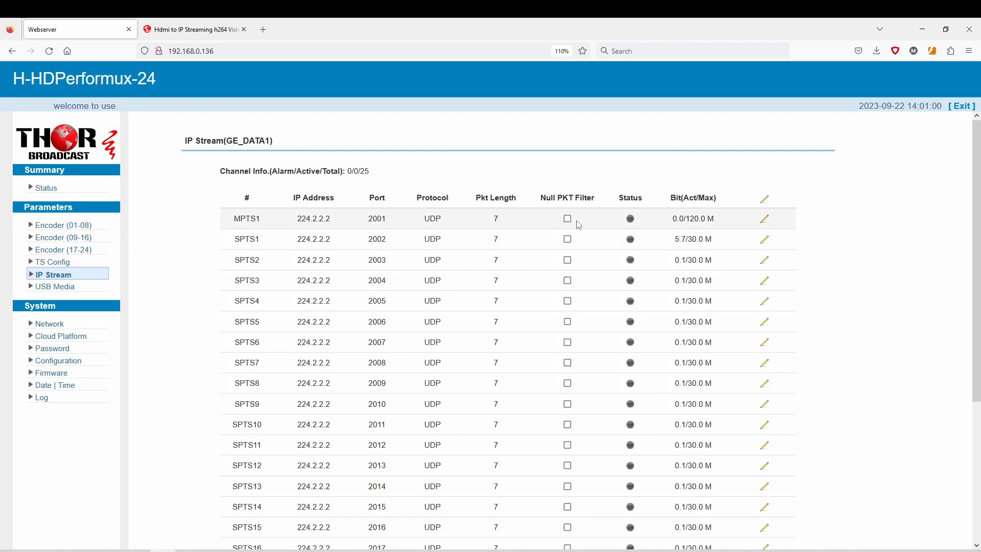
click(567, 239)
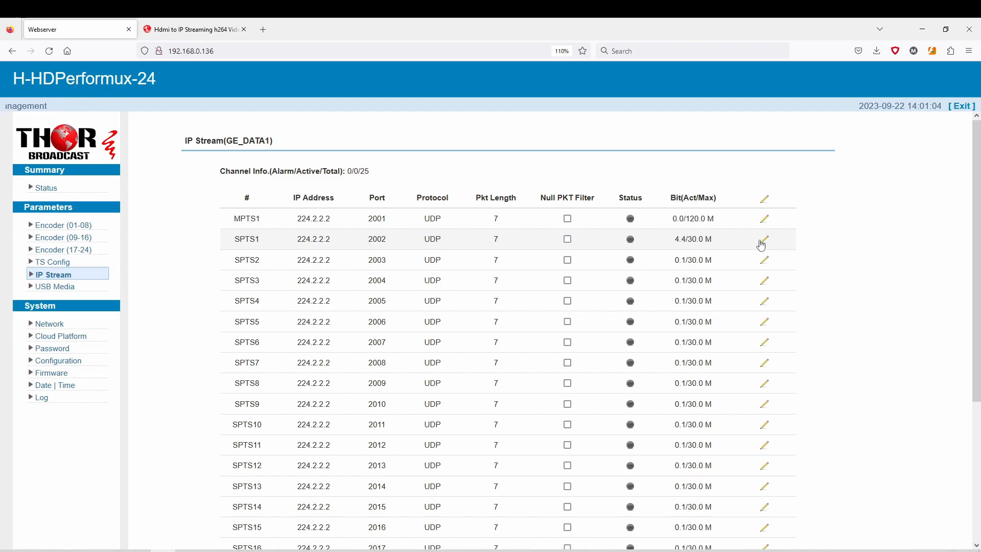
Re-enable SPTS1 with the Null PKT Filter on, leaving it active
click(764, 238)
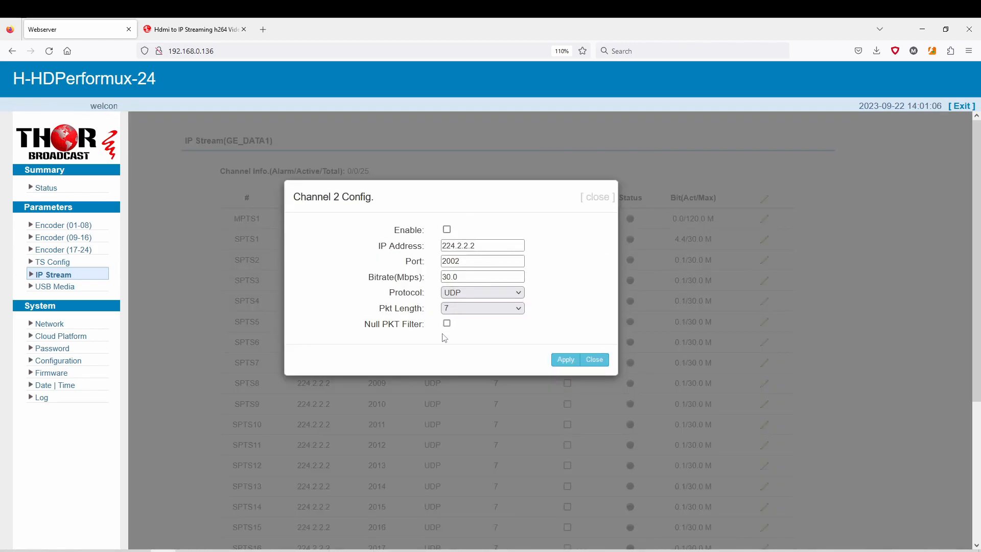
click(446, 324)
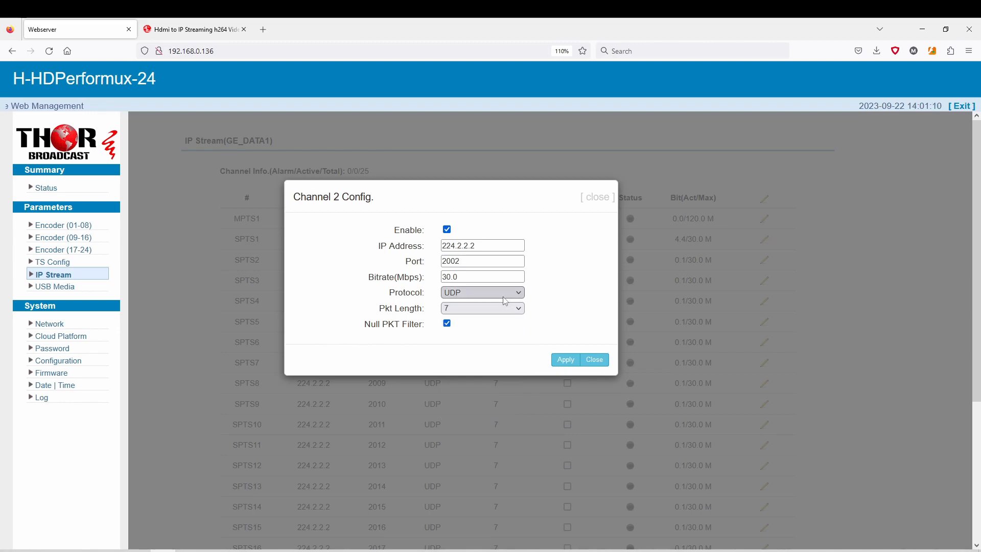
click(481, 277)
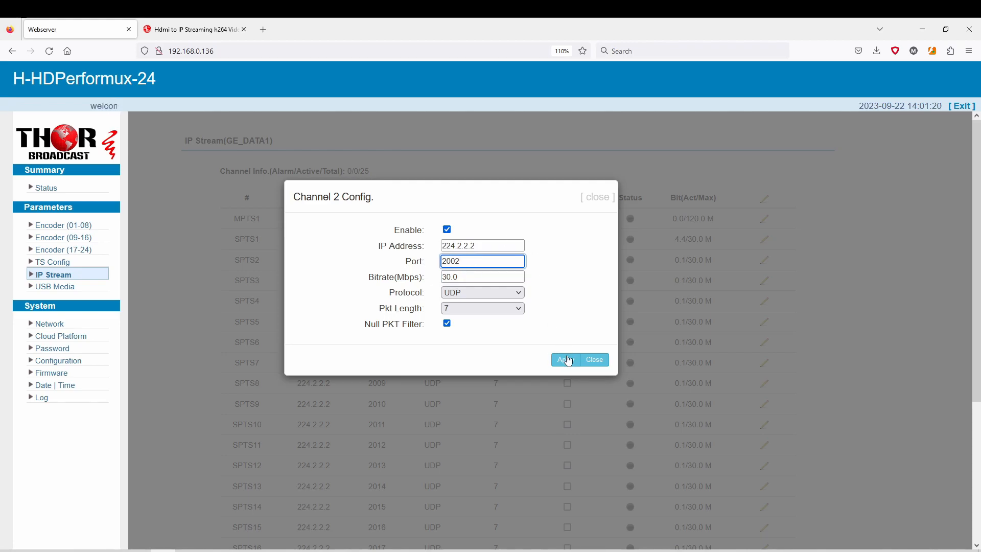
click(564, 359)
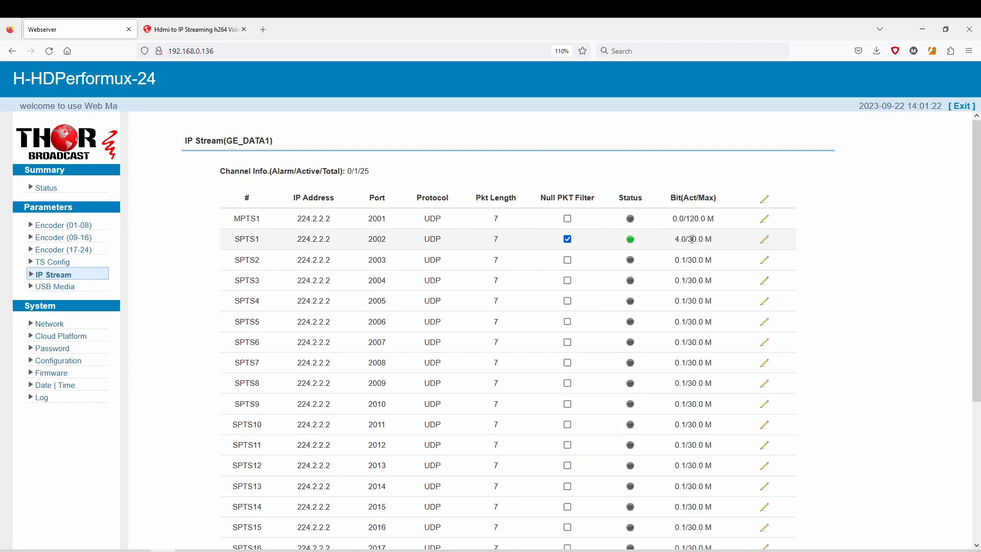
click(764, 238)
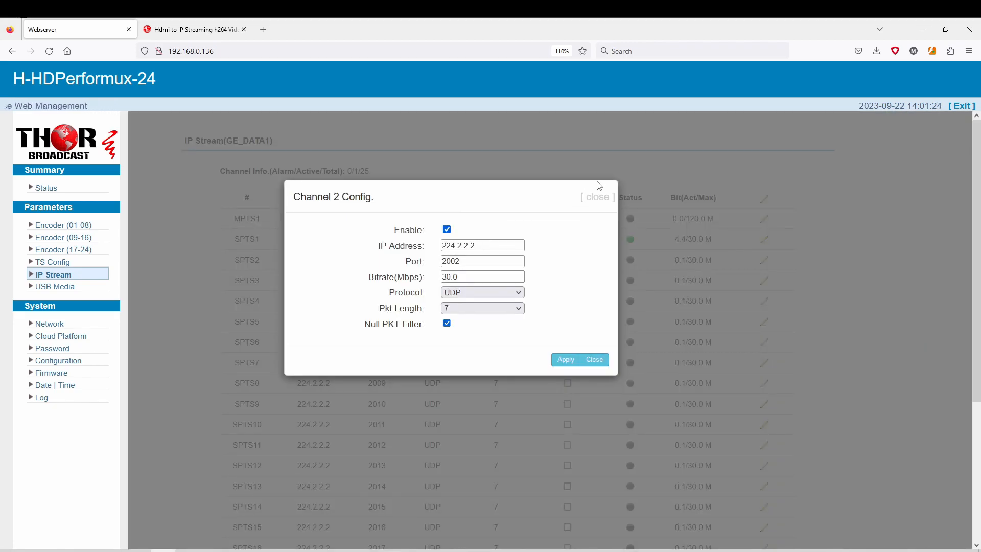
click(566, 359)
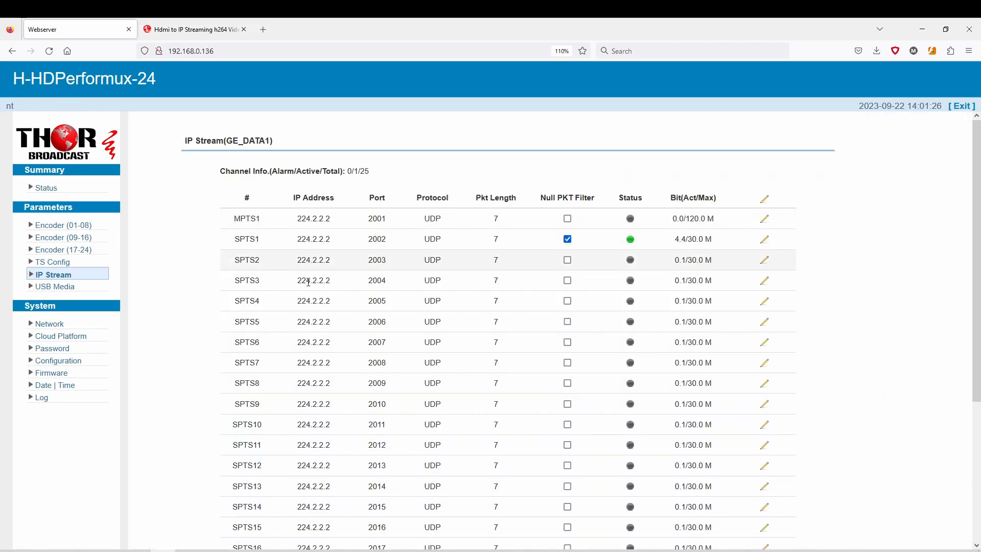
click(55, 286)
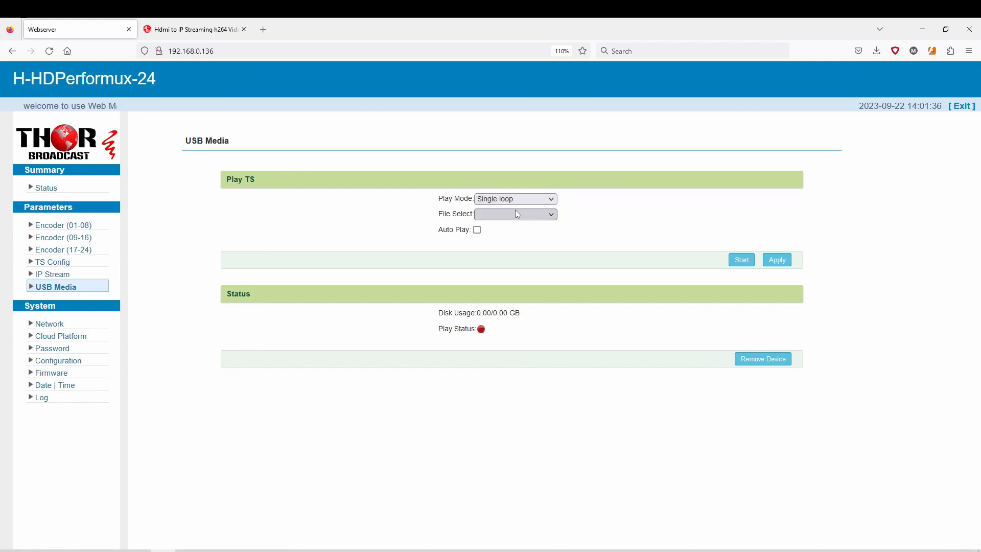
click(514, 200)
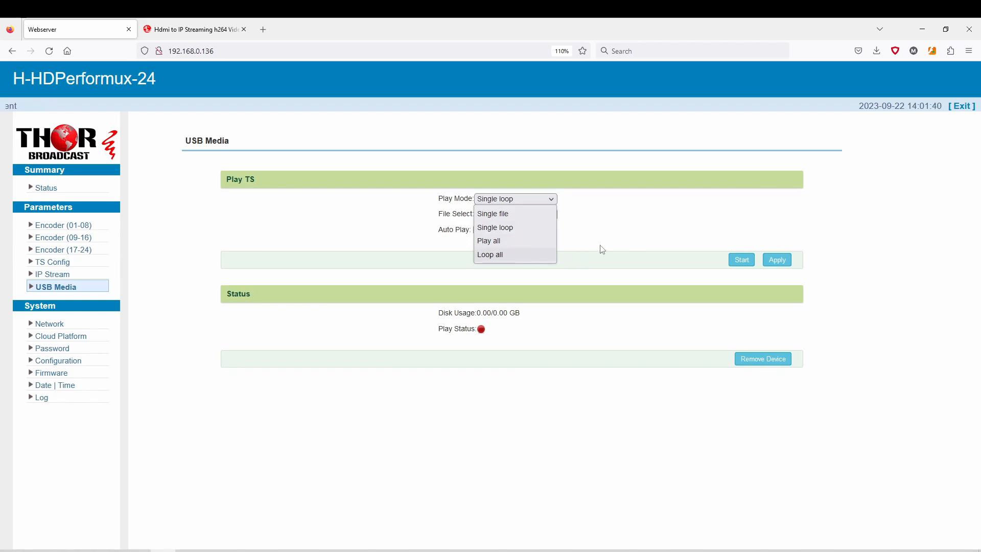
mouse_move(860, 243)
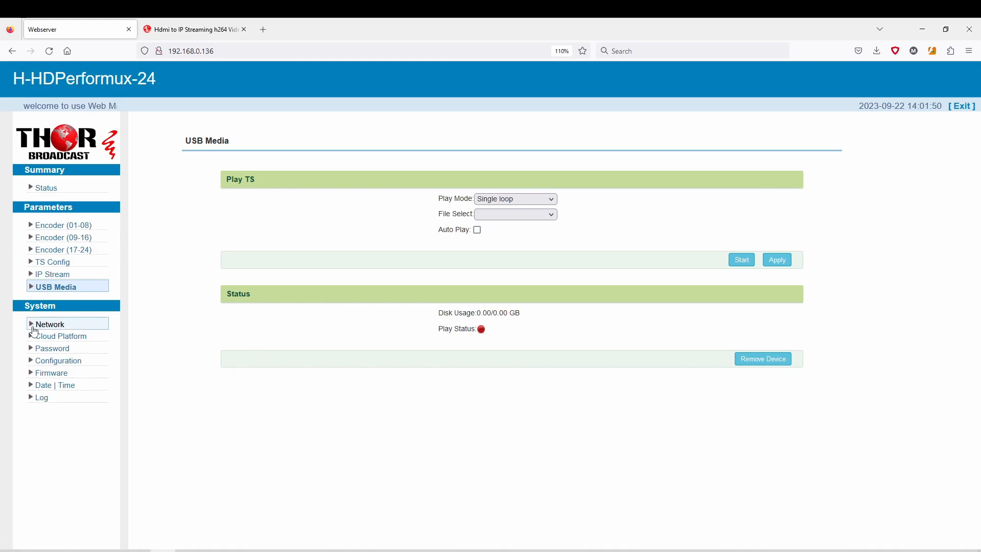
Review the Network, Cloud Platform, Password and Configuration pages in the System menu
click(50, 324)
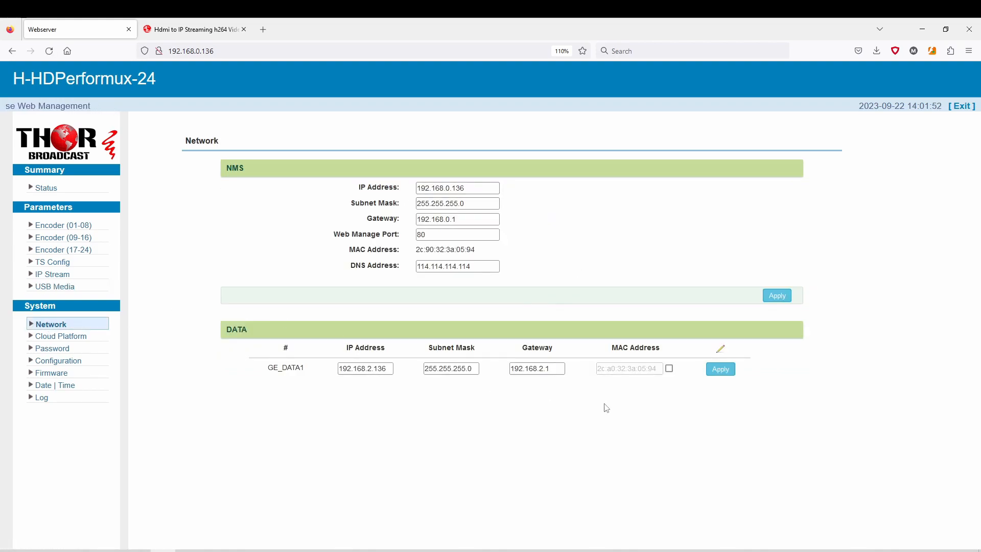
mouse_move(410, 198)
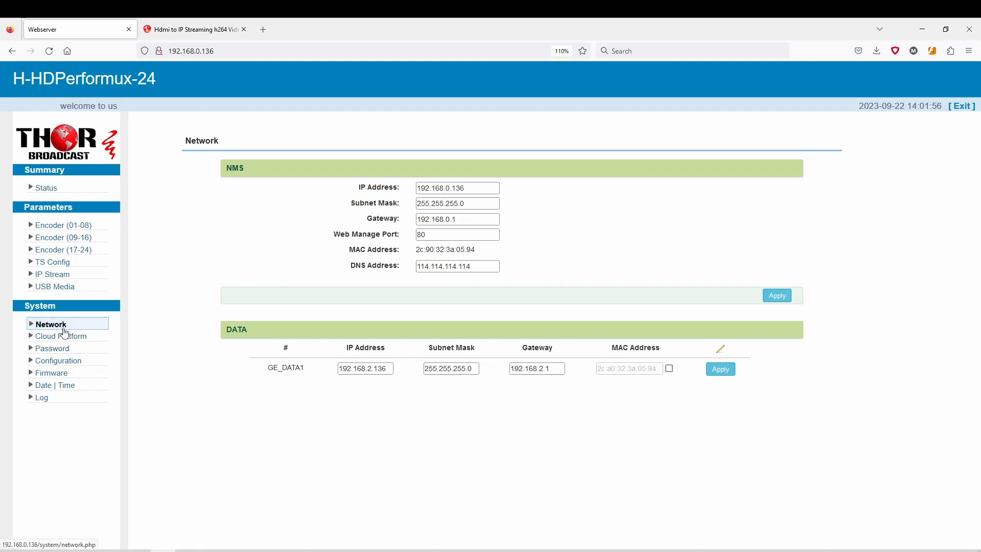
click(60, 337)
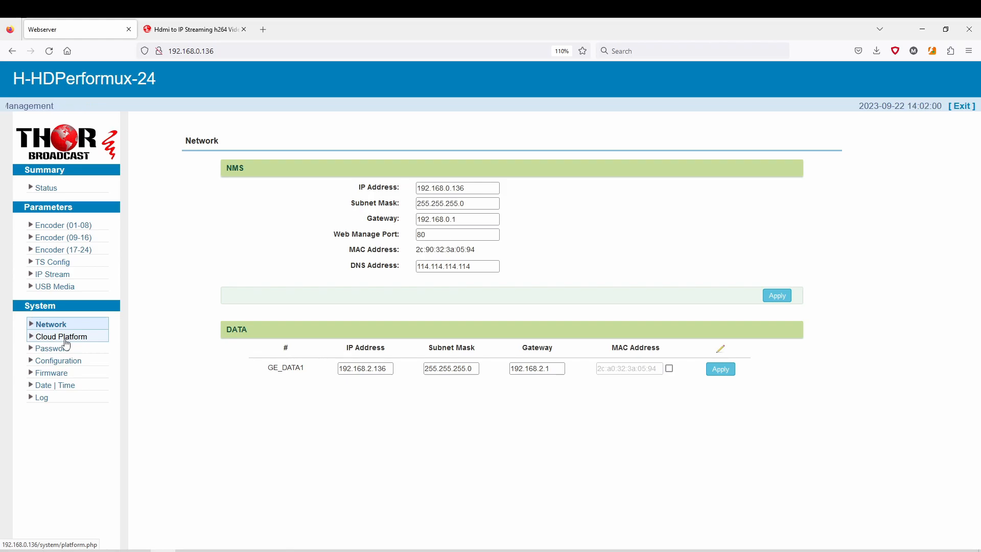
click(55, 348)
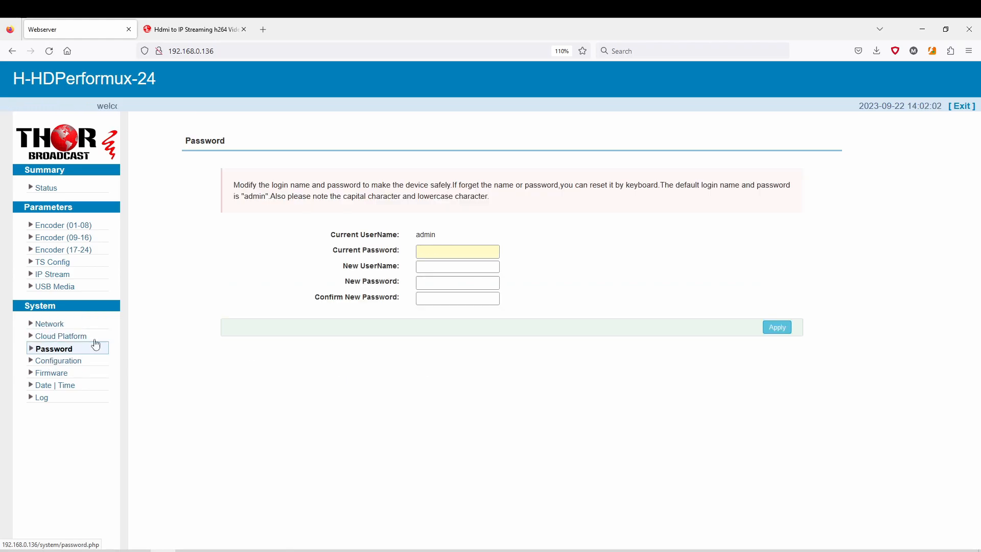
click(60, 361)
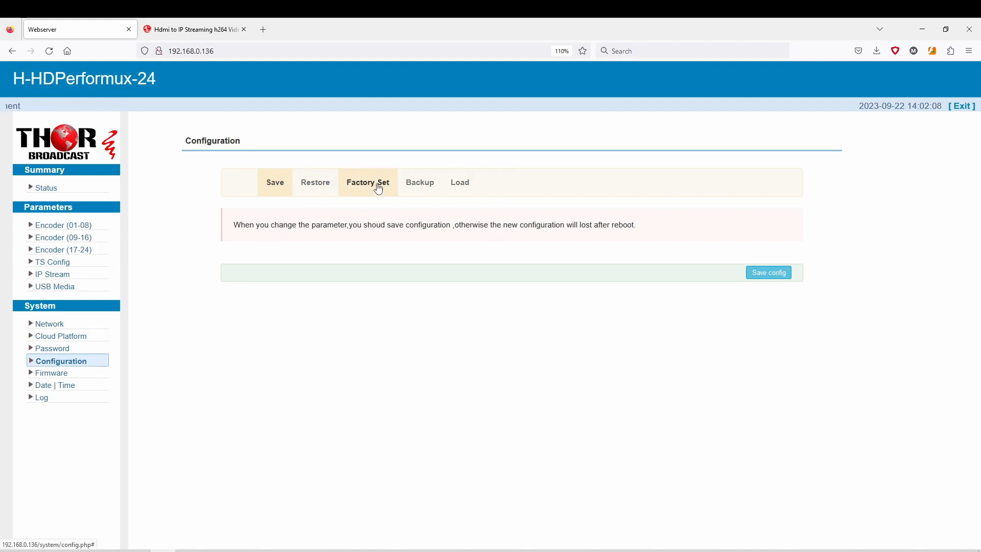
mouse_move(51, 373)
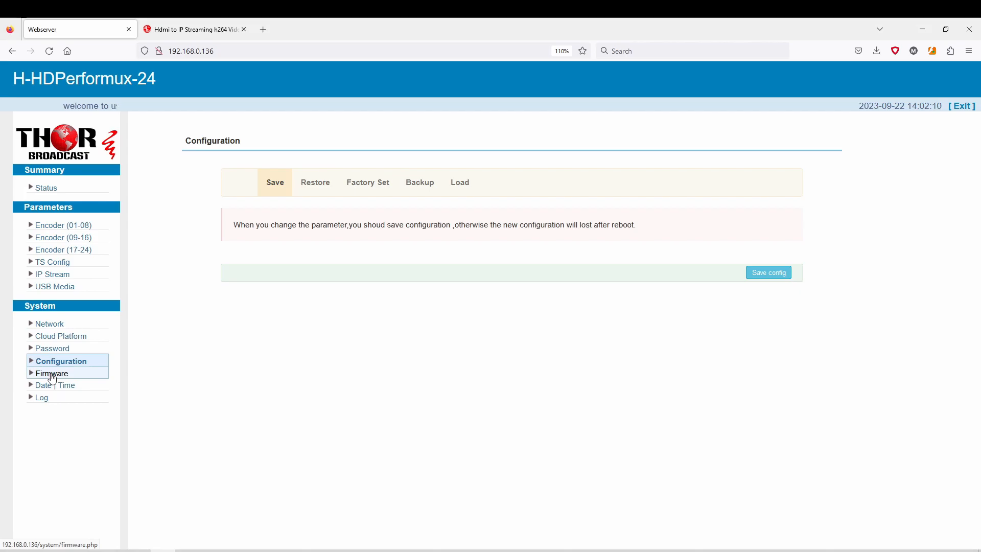
Check the Firmware page, return to Network, then go to the Encoder (01-08) channel settings
click(51, 373)
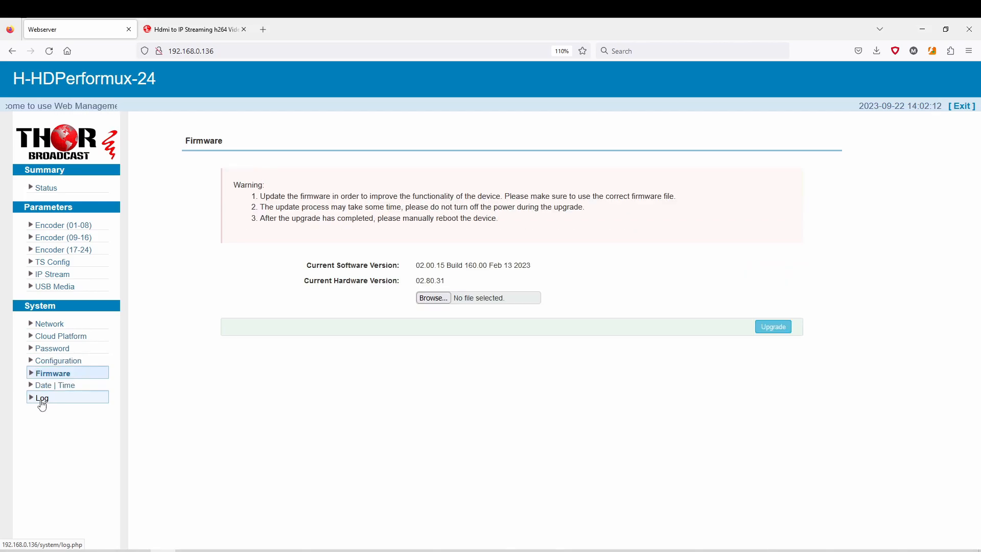
click(50, 324)
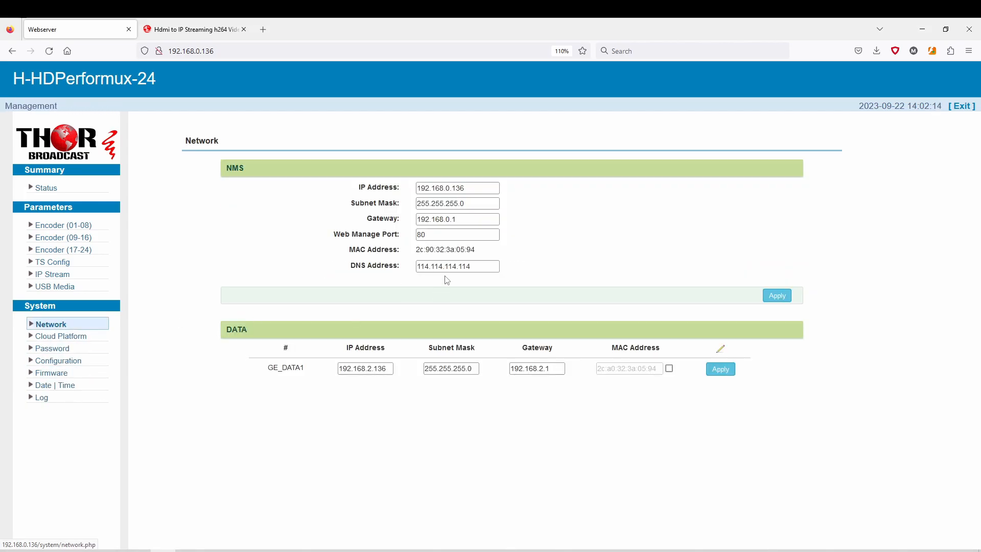
click(64, 225)
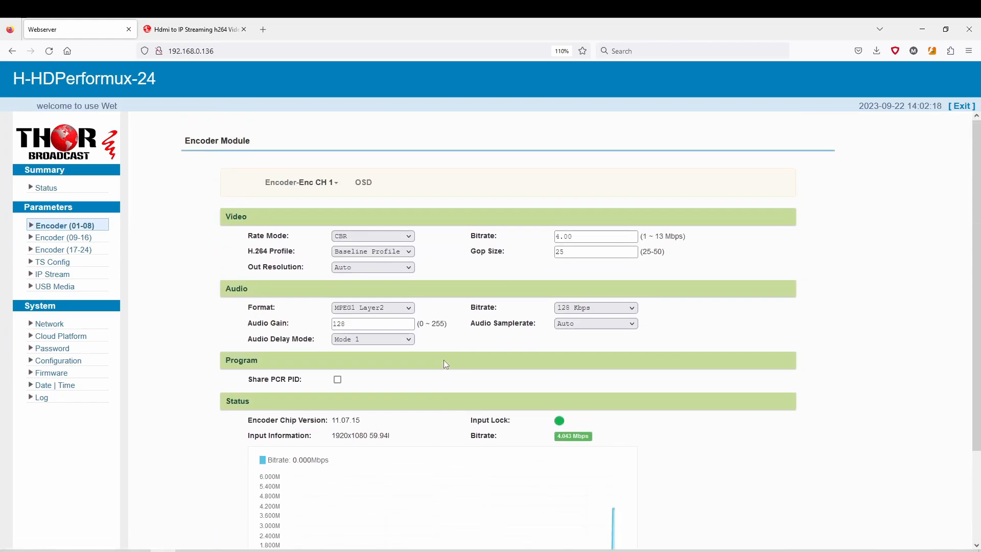
Review the Enc CH channel list and the OSD overlay settings for encoders 01–08
click(301, 182)
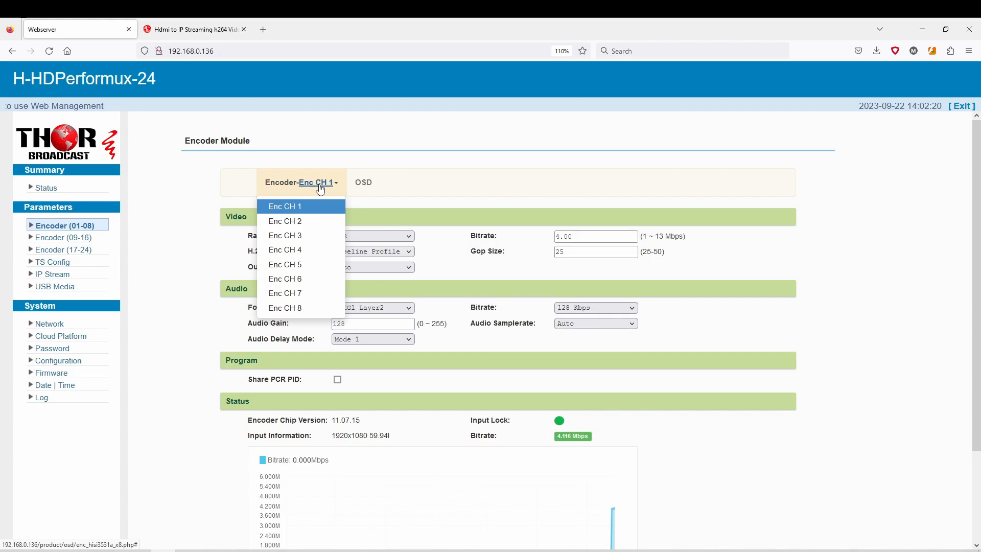
click(362, 182)
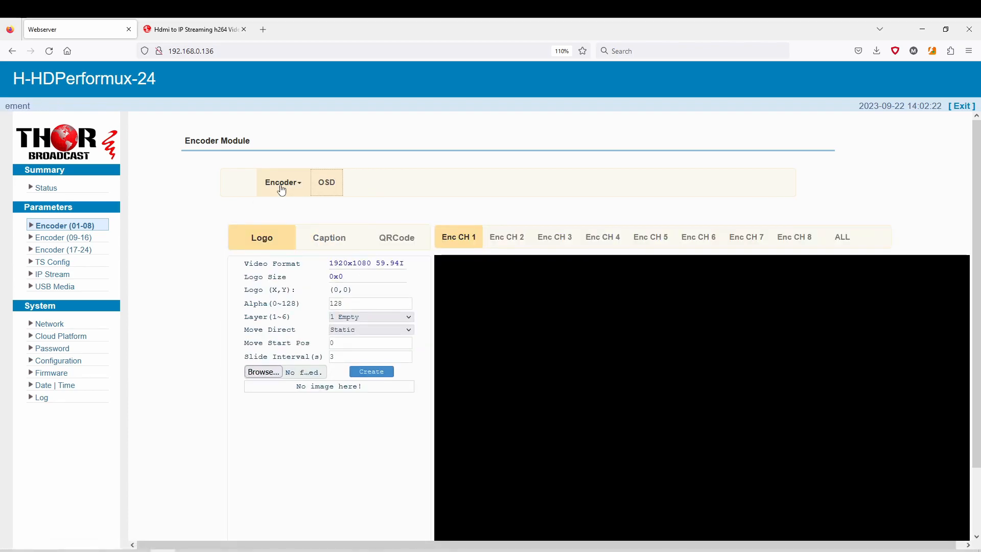
click(282, 182)
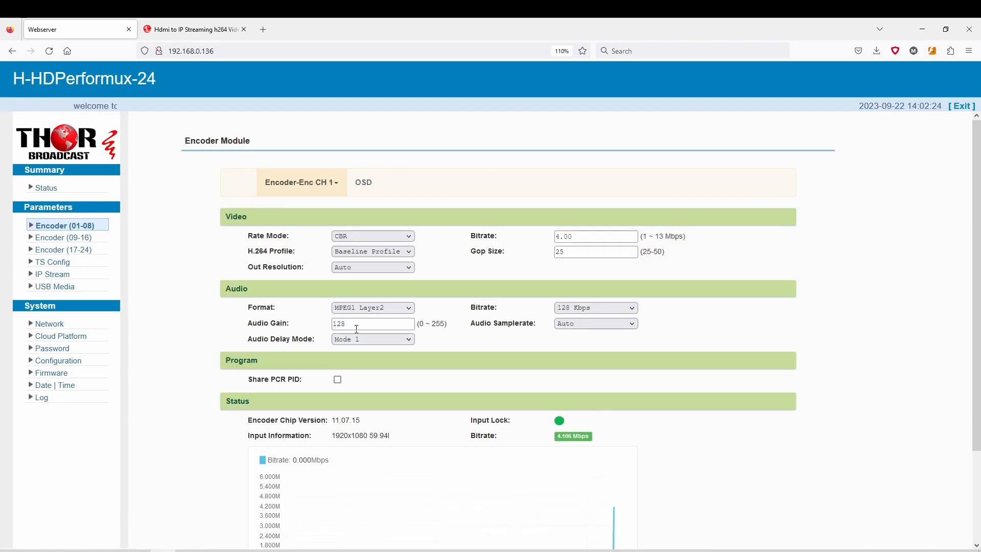
In TS Config, expand CH1_Encoder and CH2_Encoder to list their programs, then reach IP Stream
click(53, 262)
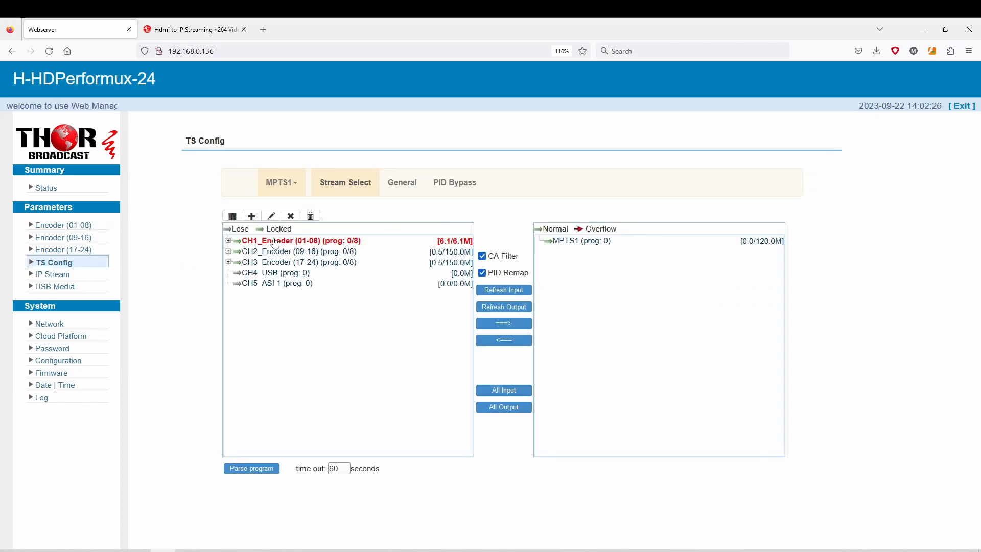
click(228, 240)
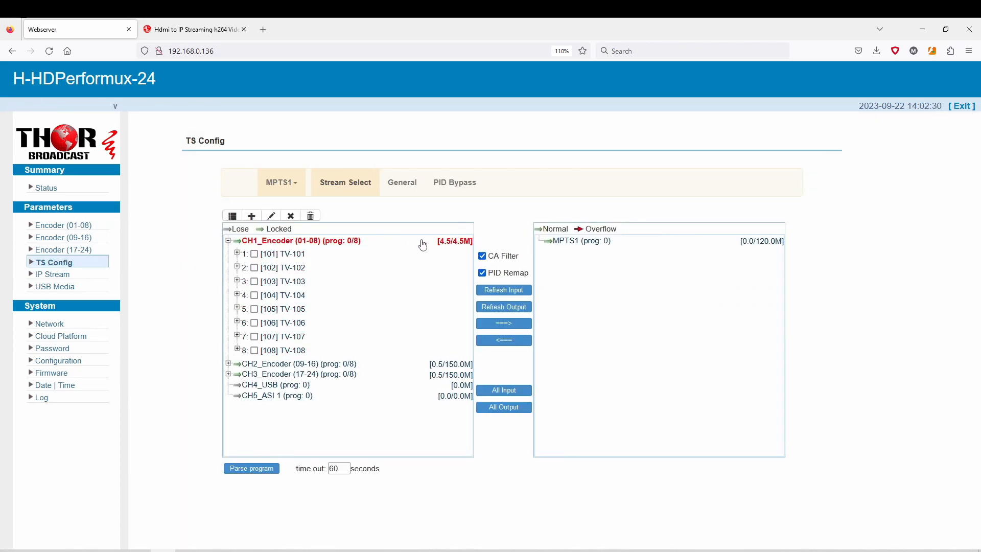
click(229, 364)
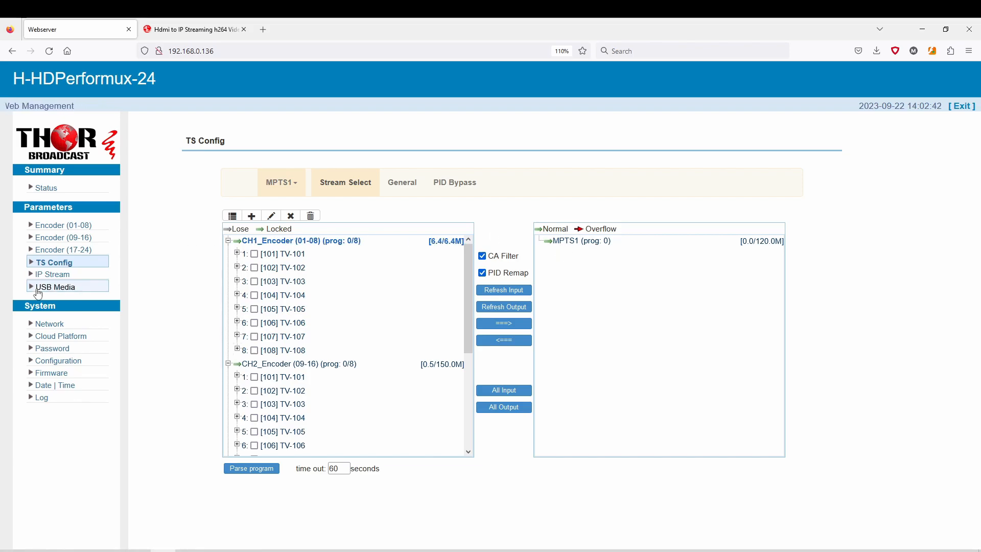
click(53, 274)
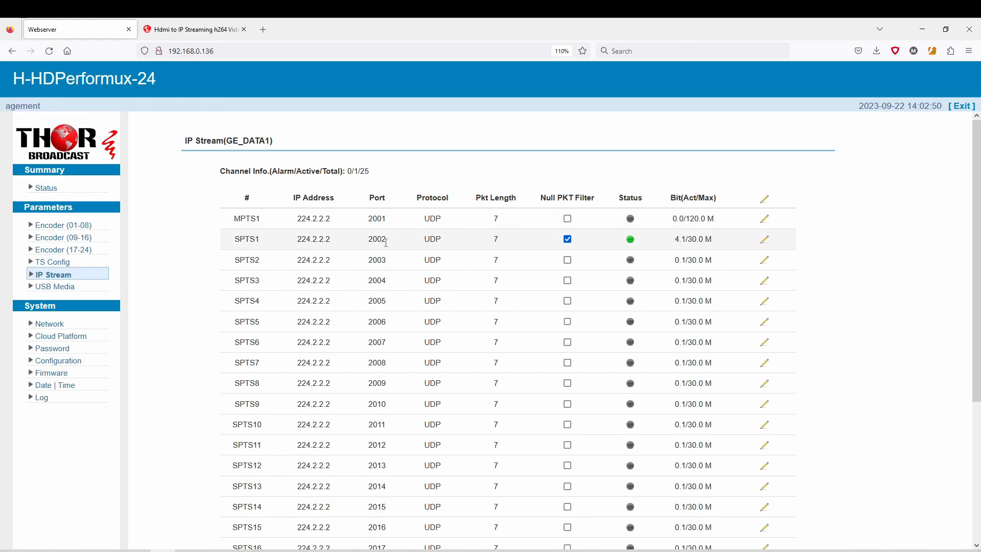
Scroll the IP Stream output table to SPTS1 on 224.2.2.2 port 2002 with green status
scroll(down, 3)
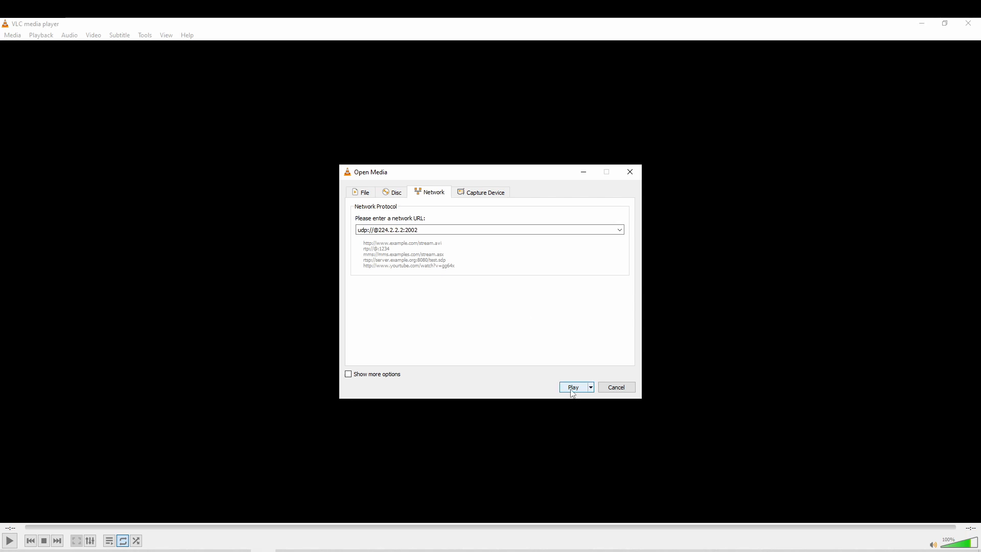
click(573, 386)
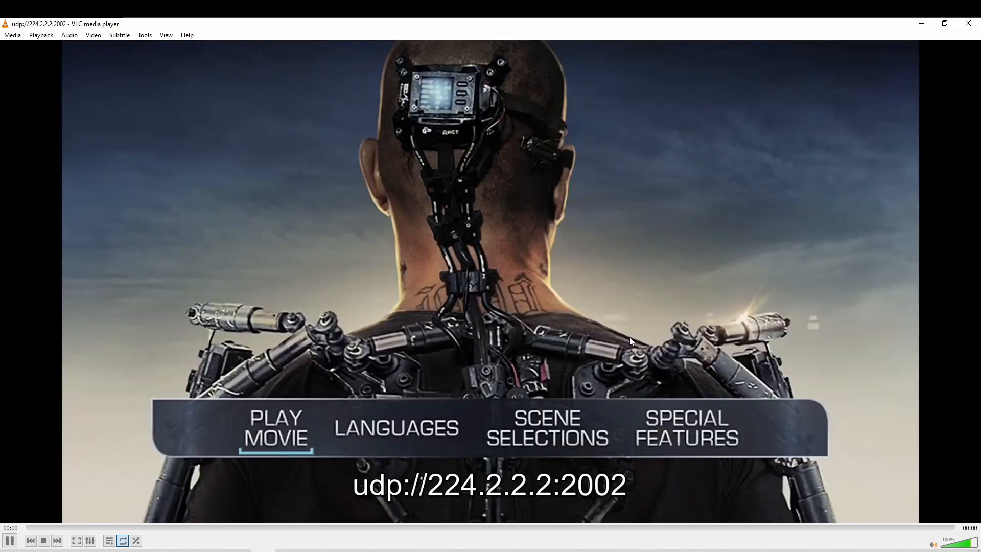
mouse_move(374, 199)
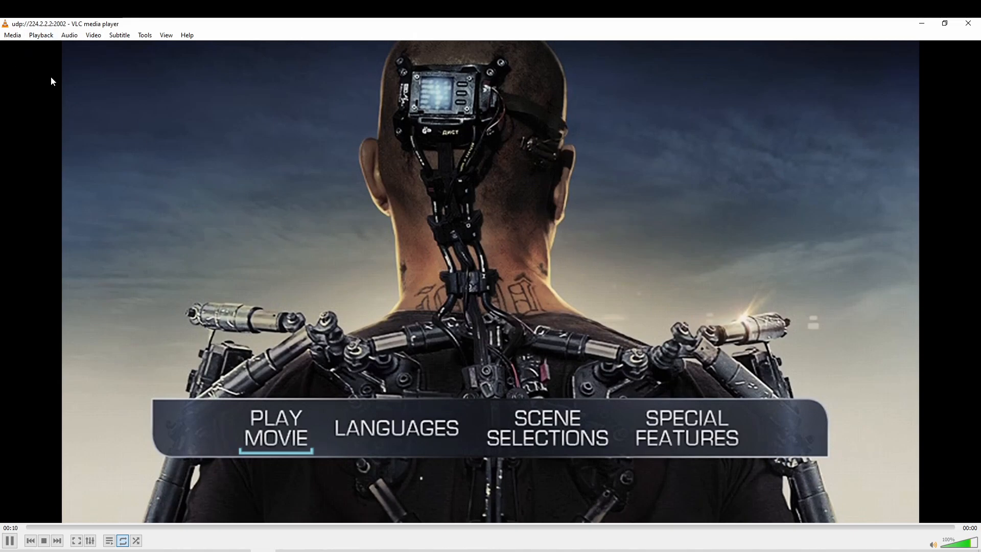
mouse_move(604, 358)
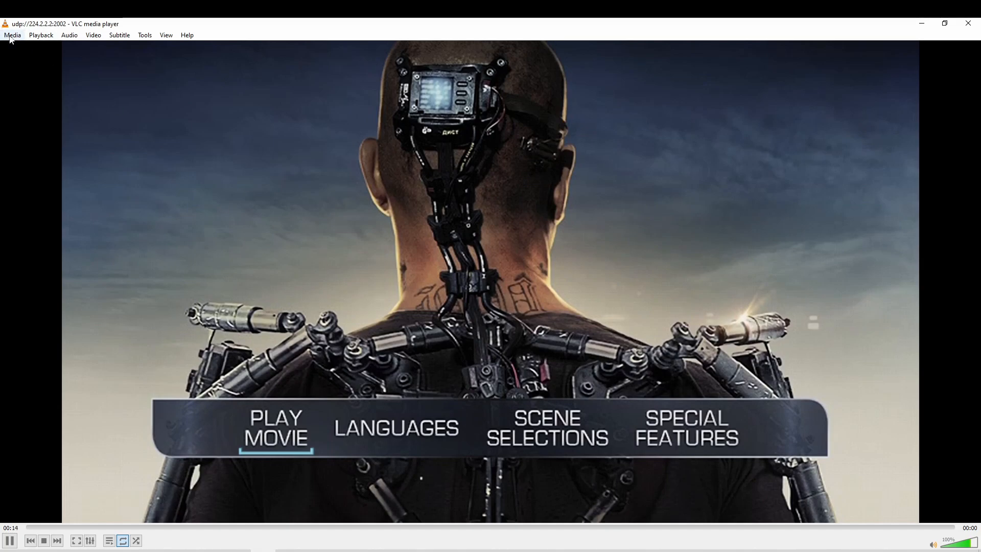
click(12, 35)
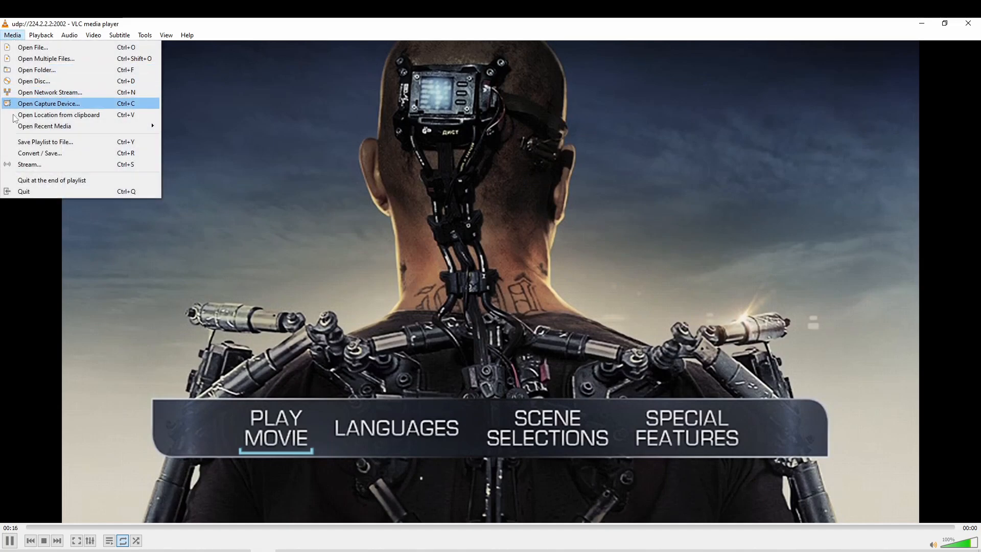
click(499, 215)
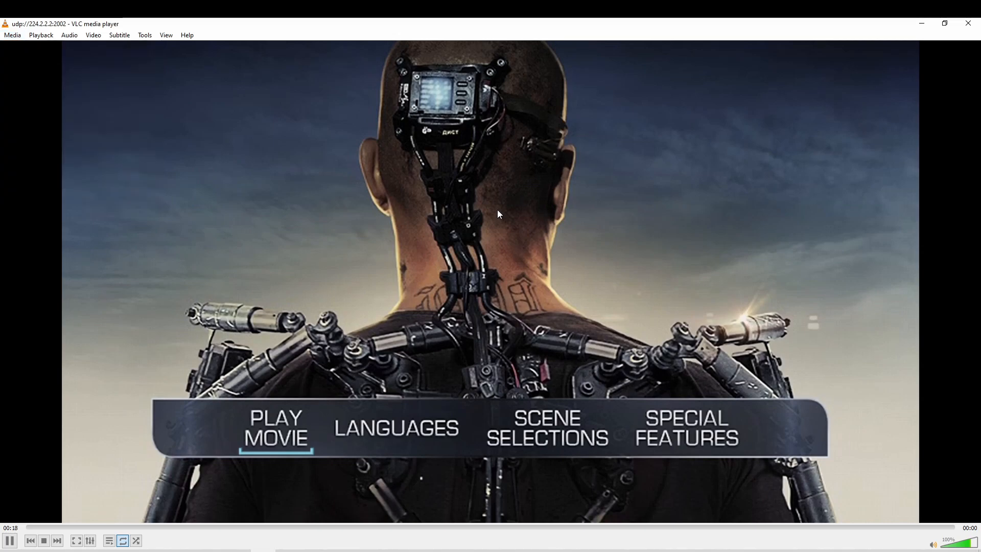
mouse_move(459, 303)
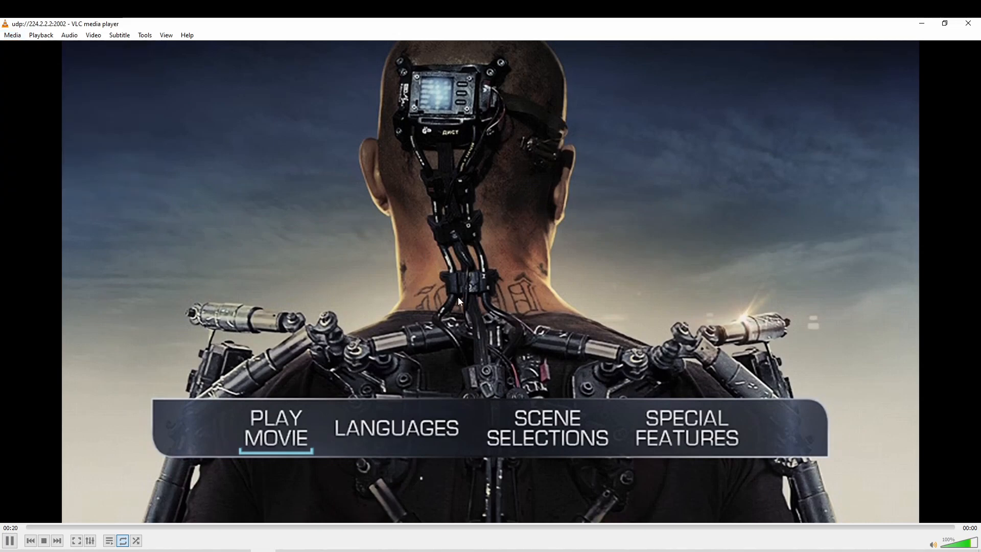
mouse_move(526, 214)
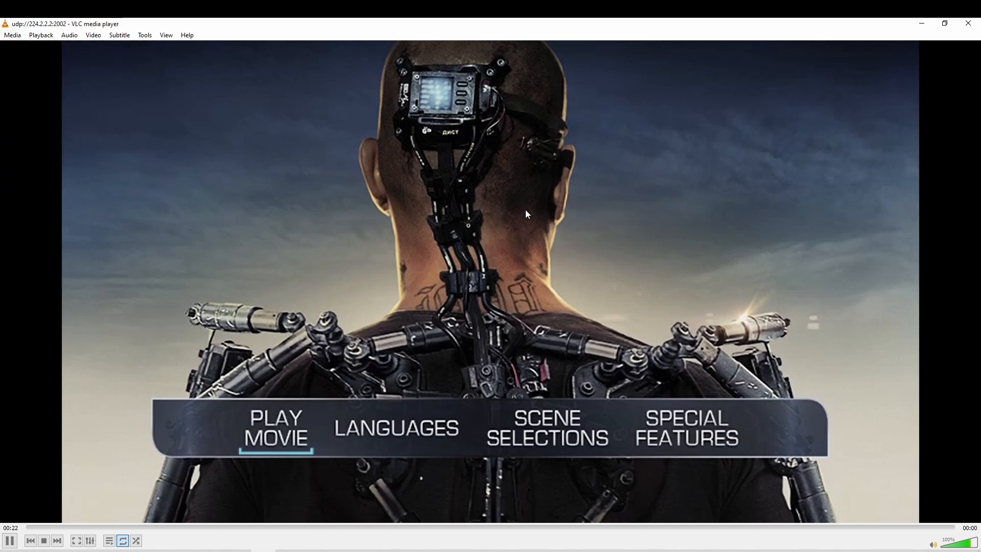
mouse_move(632, 298)
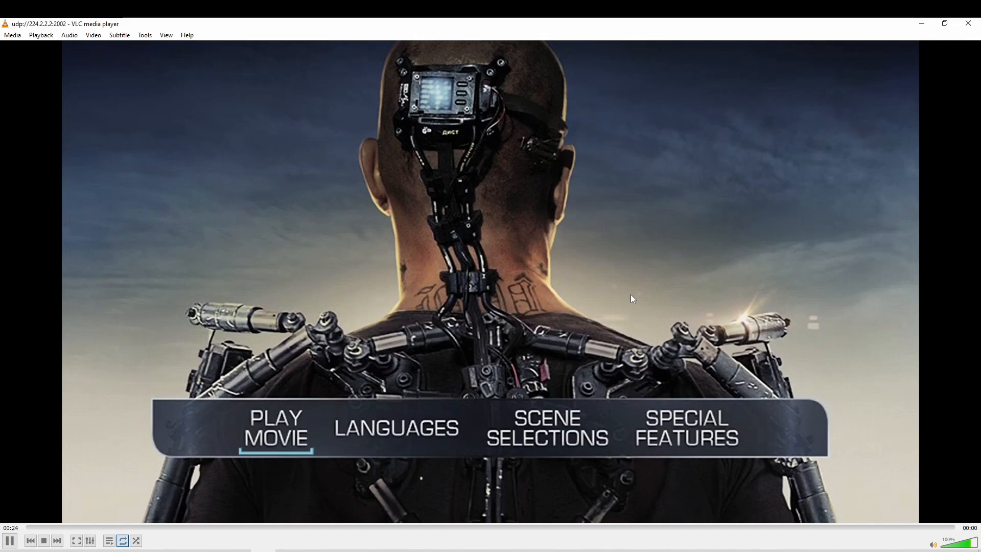
mouse_move(434, 274)
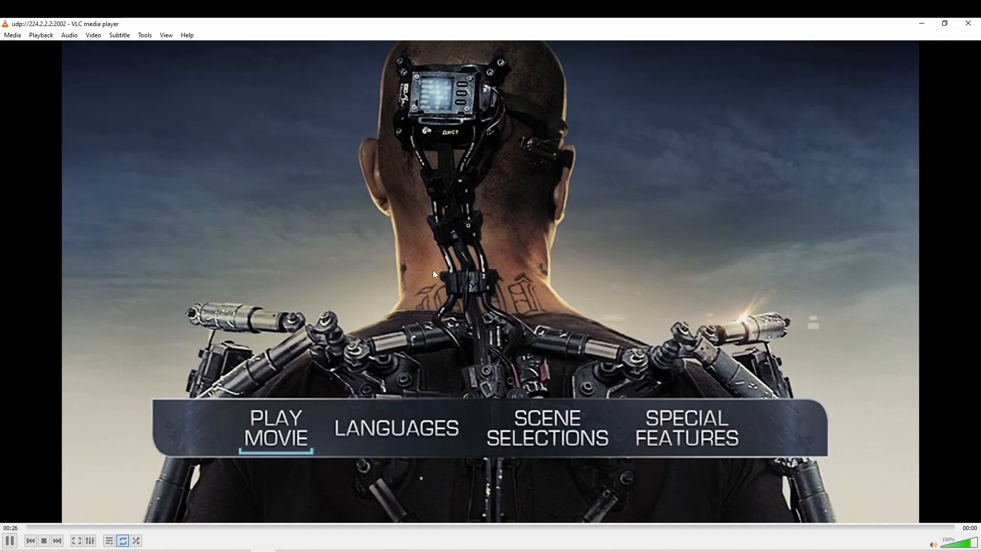